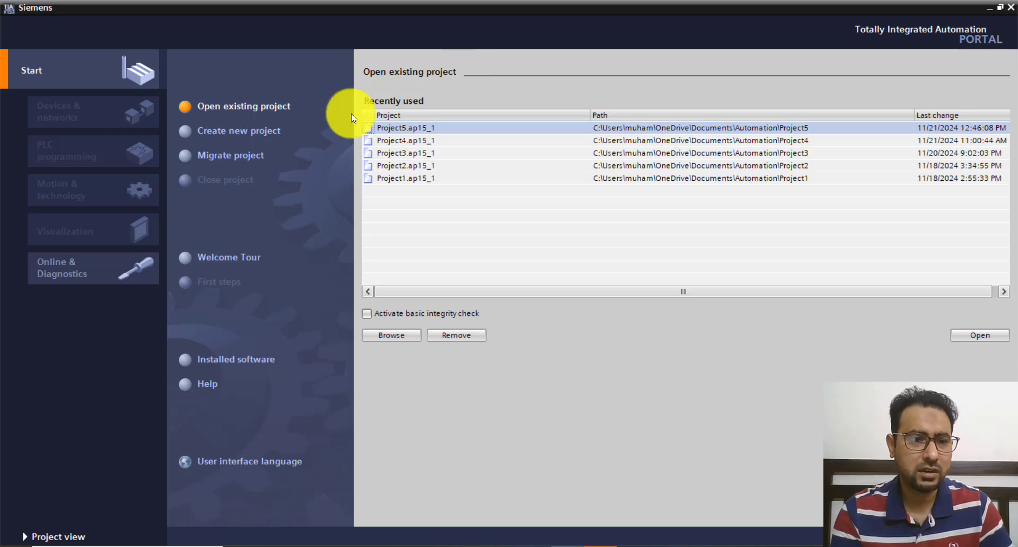
mouse_move(253, 131)
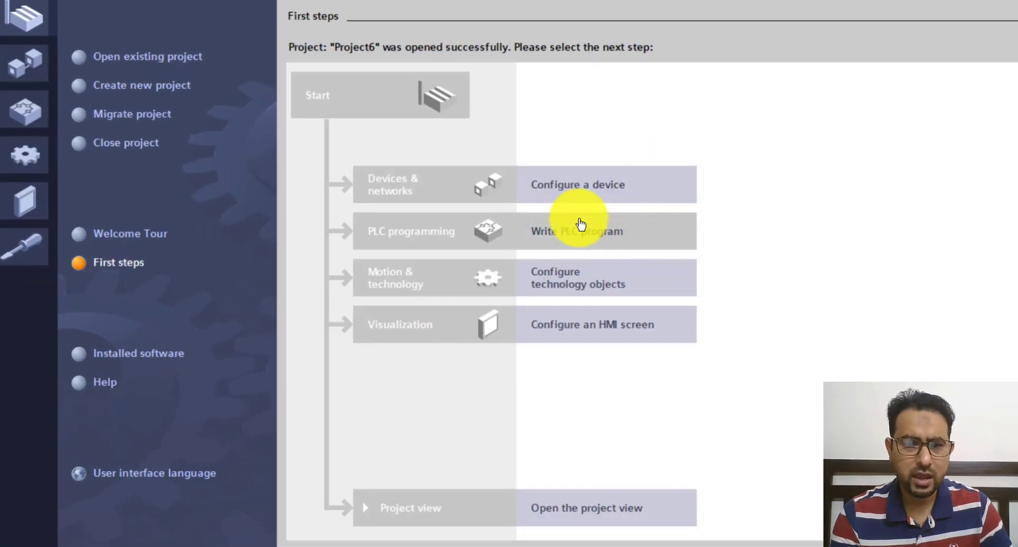
mouse_move(578, 240)
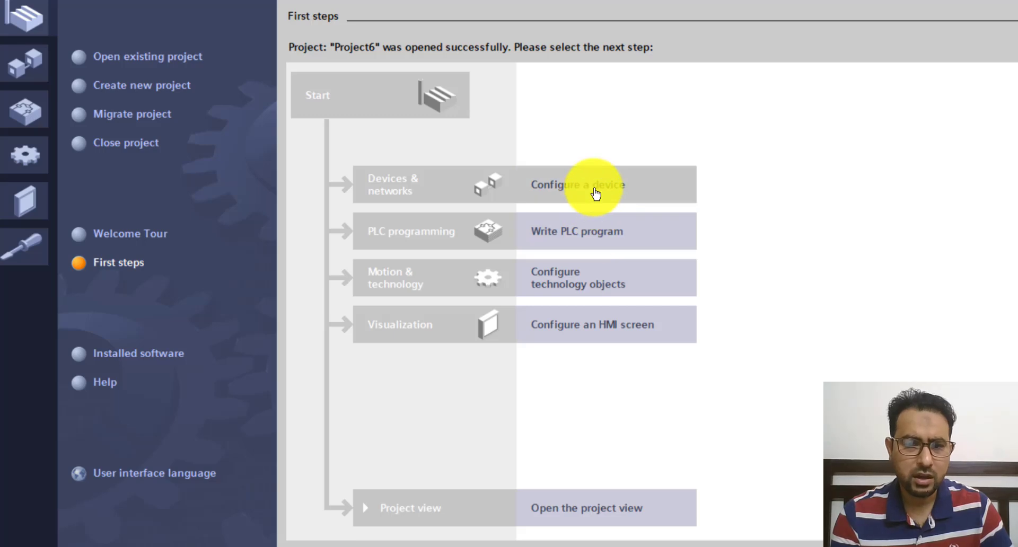
Add a CPU 1215C DC/DC/DC (6ES7 215-1AG40-0XB0, V4.2) to the project as PLC_1.
left_click(596, 184)
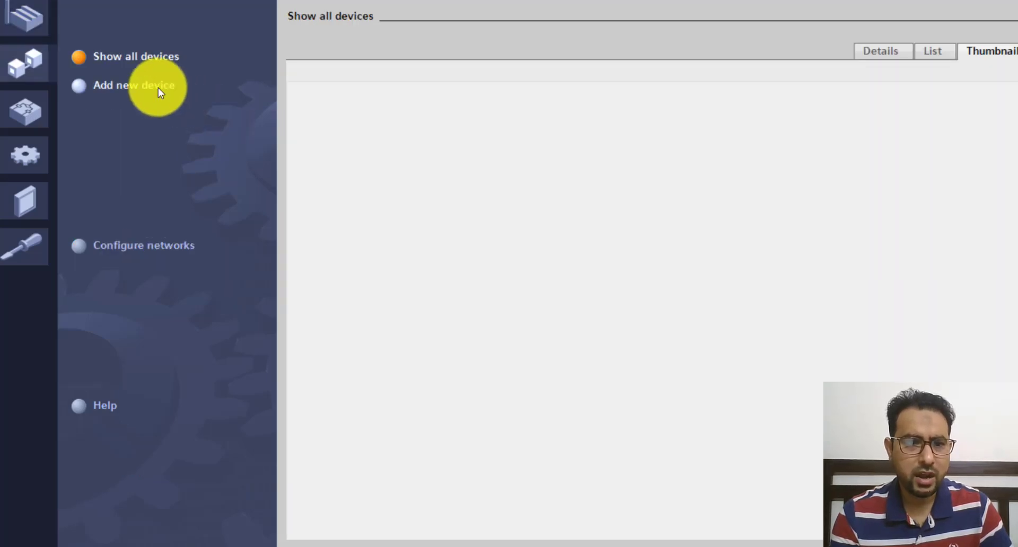
left_click(134, 85)
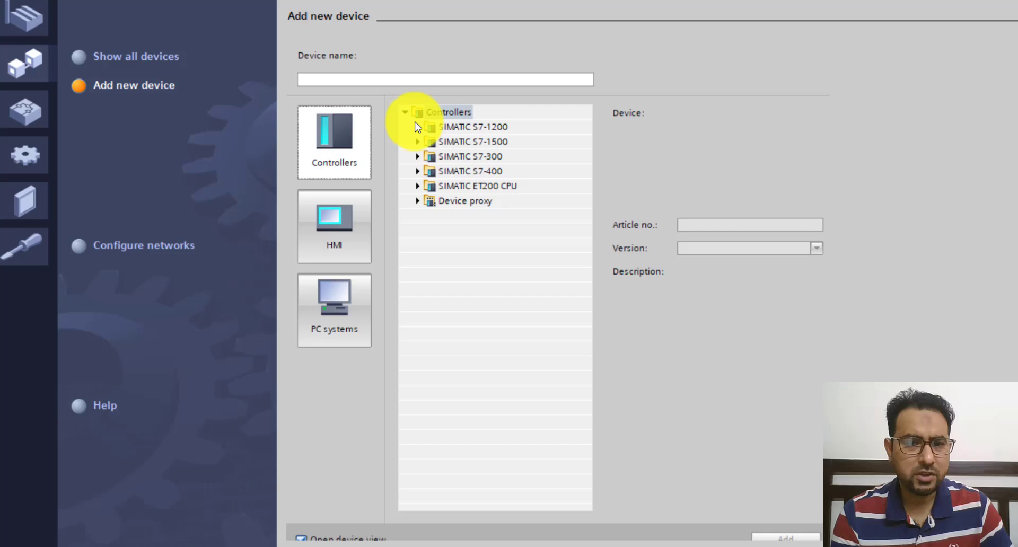
mouse_move(419, 134)
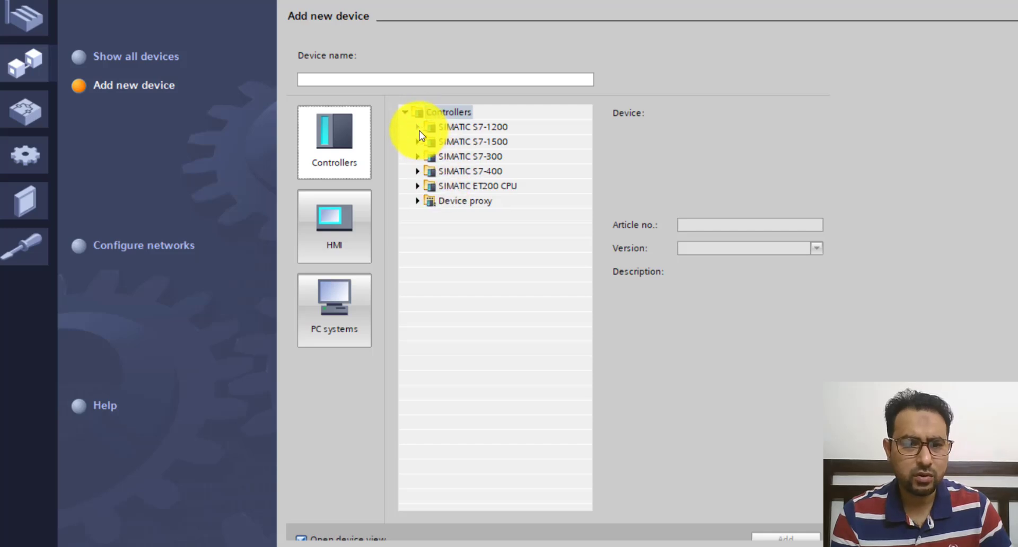
left_click(417, 127)
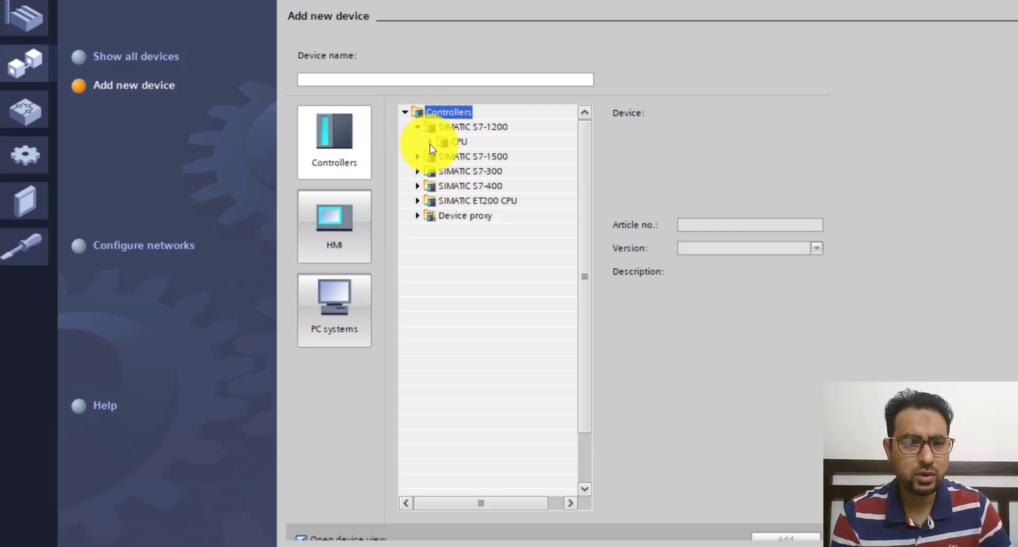
left_click(440, 142)
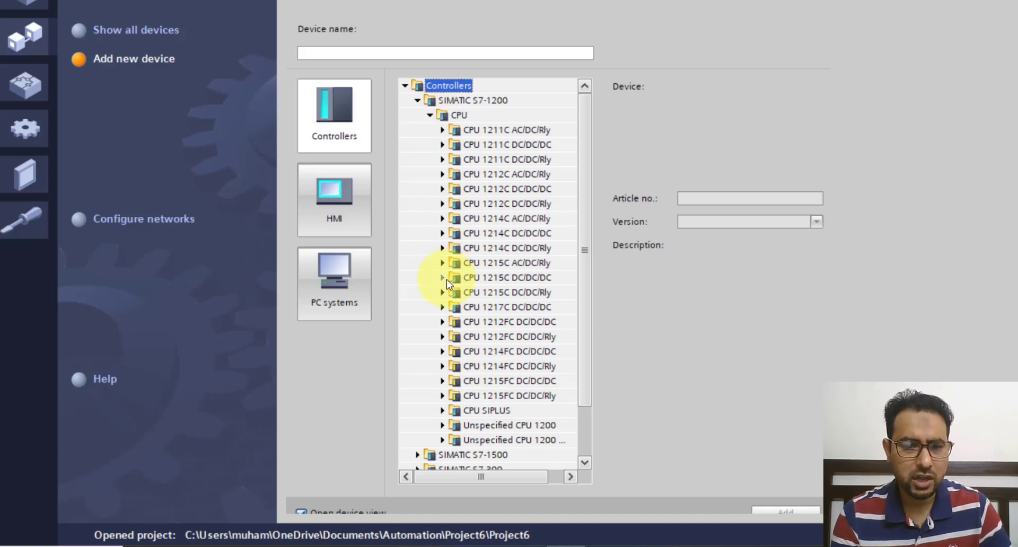
left_click(442, 277)
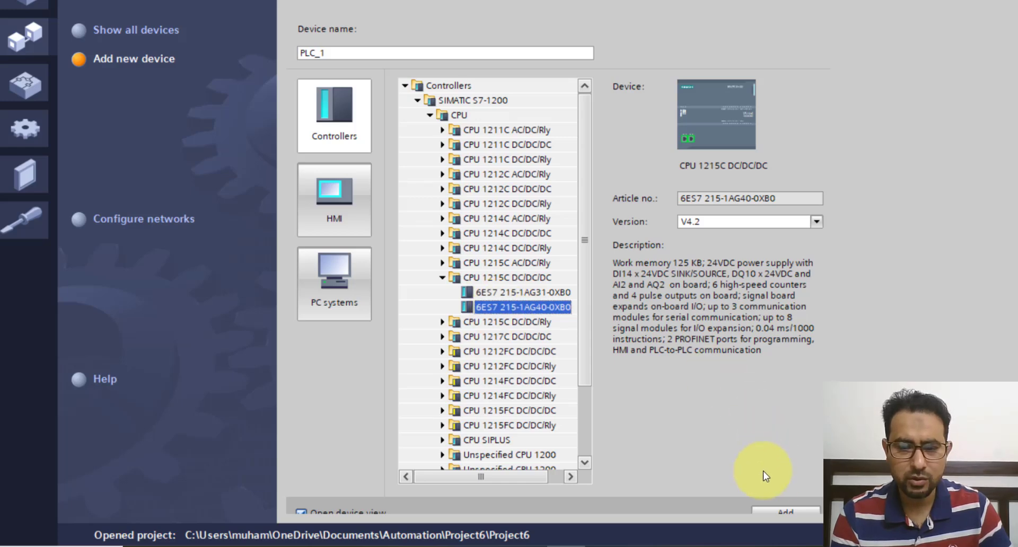
left_click(785, 512)
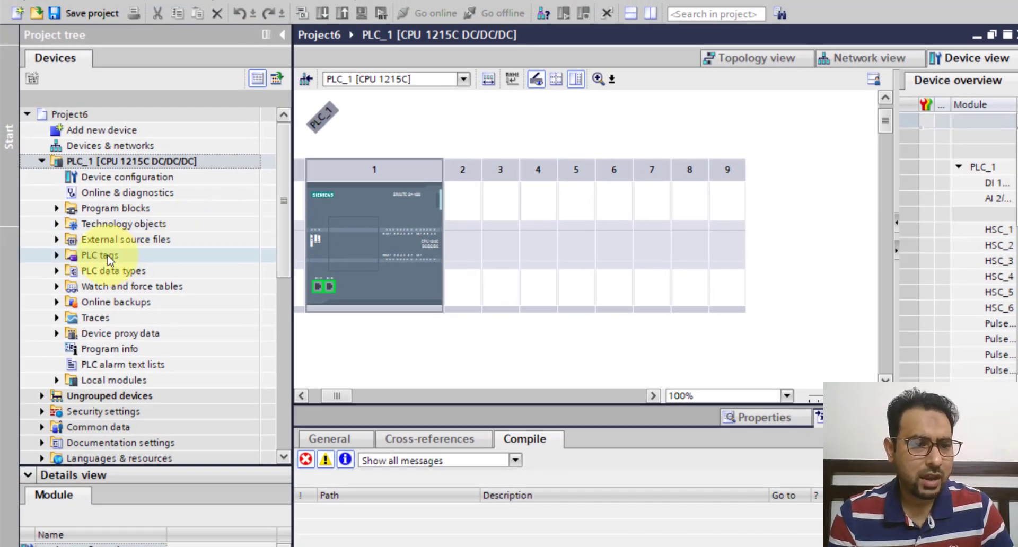
Expand PLC_1's PLC tags folder and select the Default tag table.
left_click(101, 256)
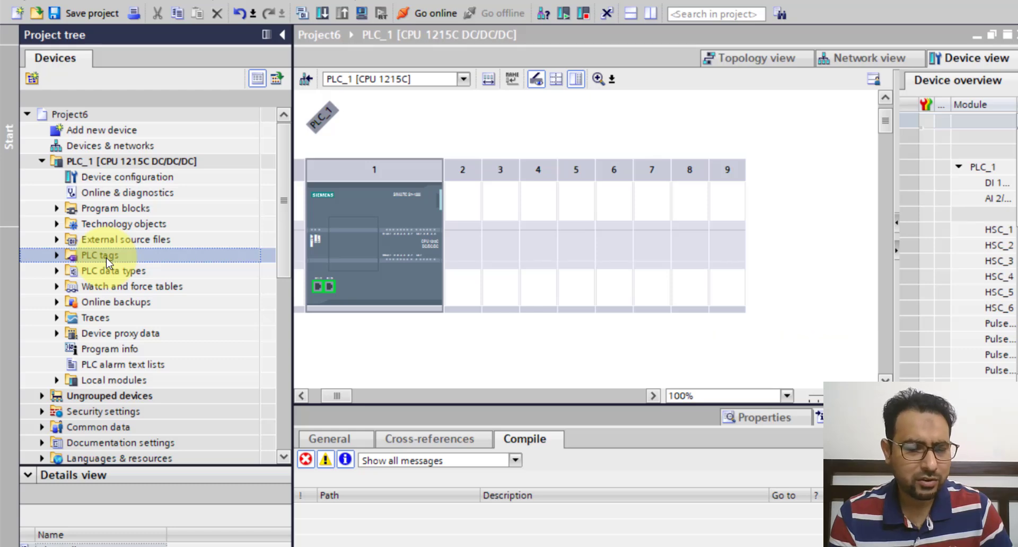
left_click(57, 255)
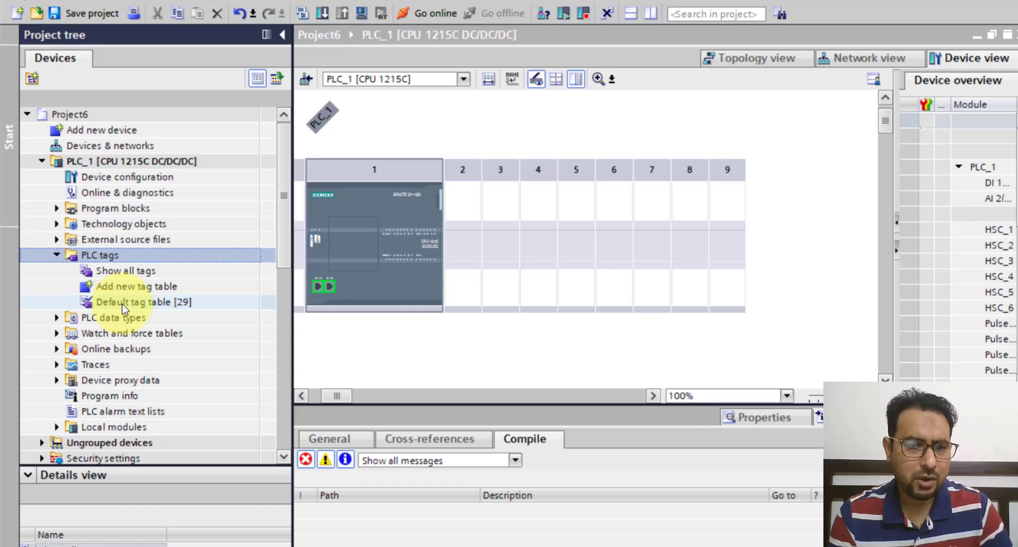
left_click(142, 302)
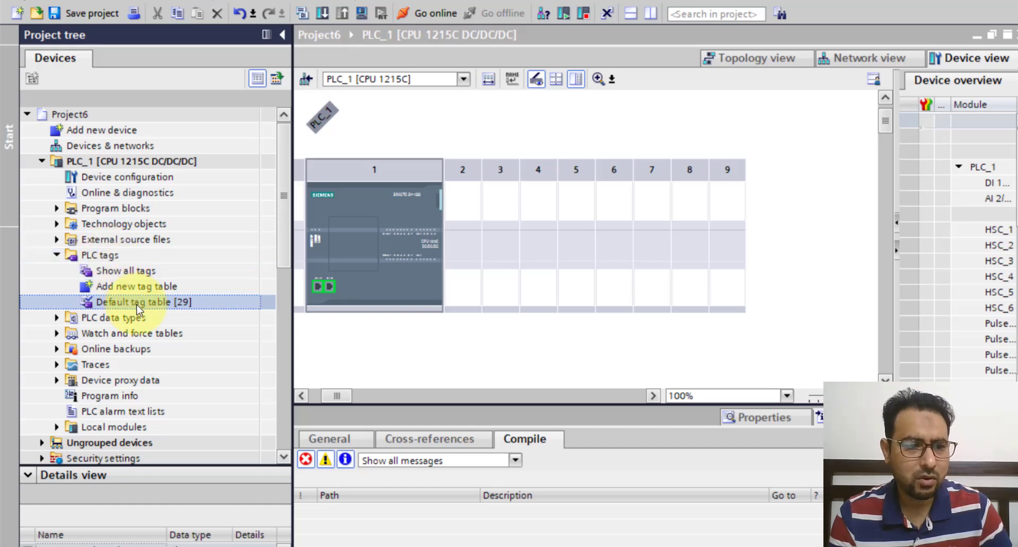
Open the default tag table and enter tag InputA with input address %I0.0.
double_click(141, 301)
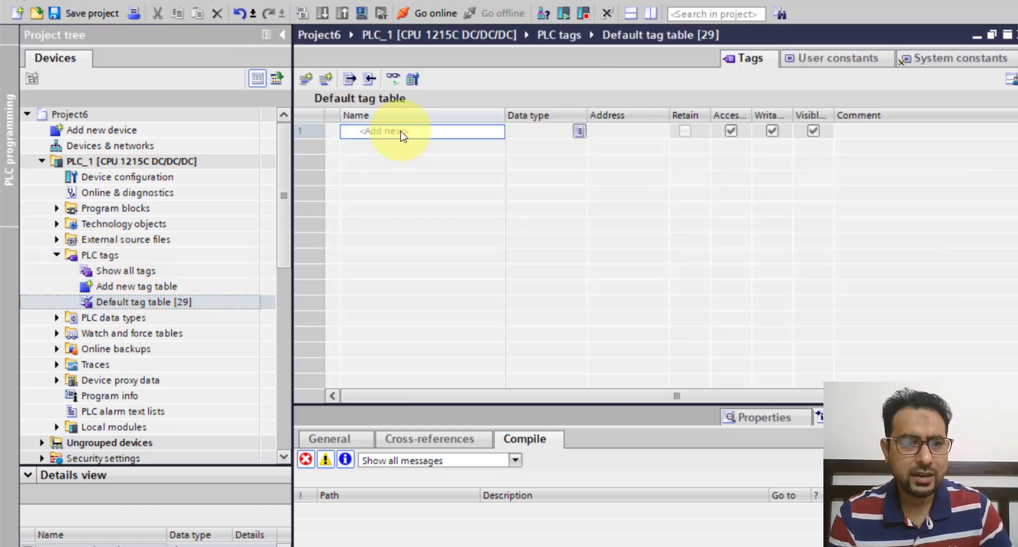
type("Input")
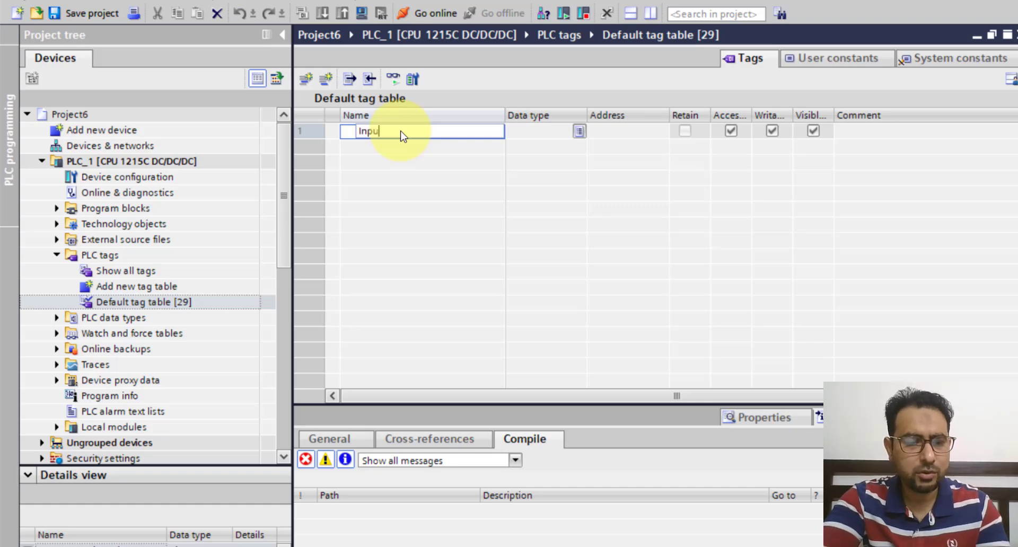
type("A")
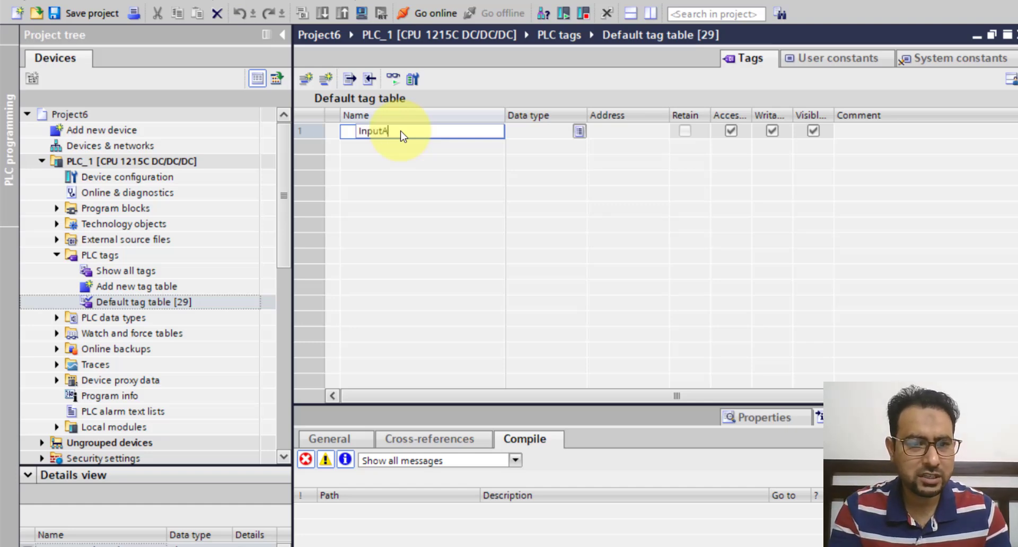
key("Return")
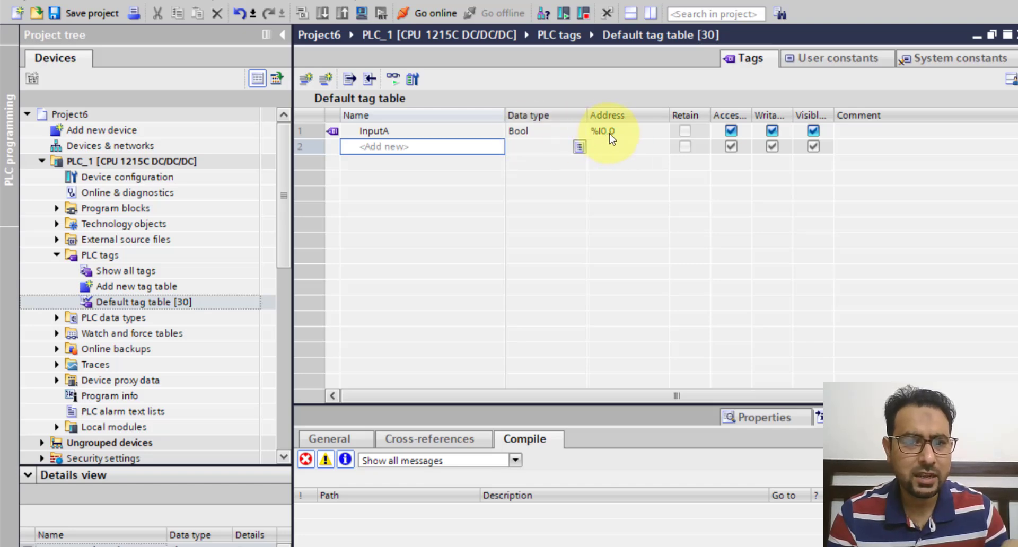
left_click(602, 131)
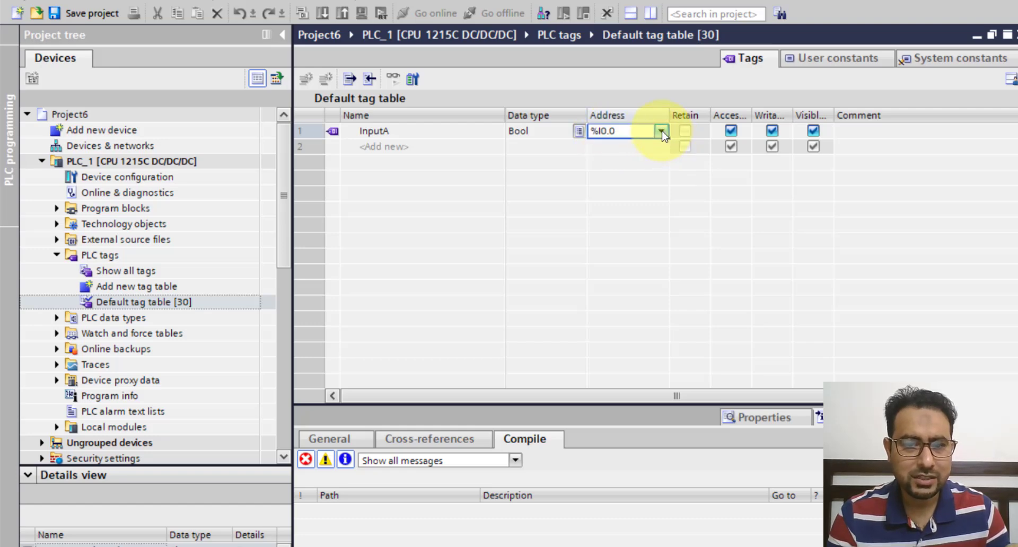
left_click(661, 131)
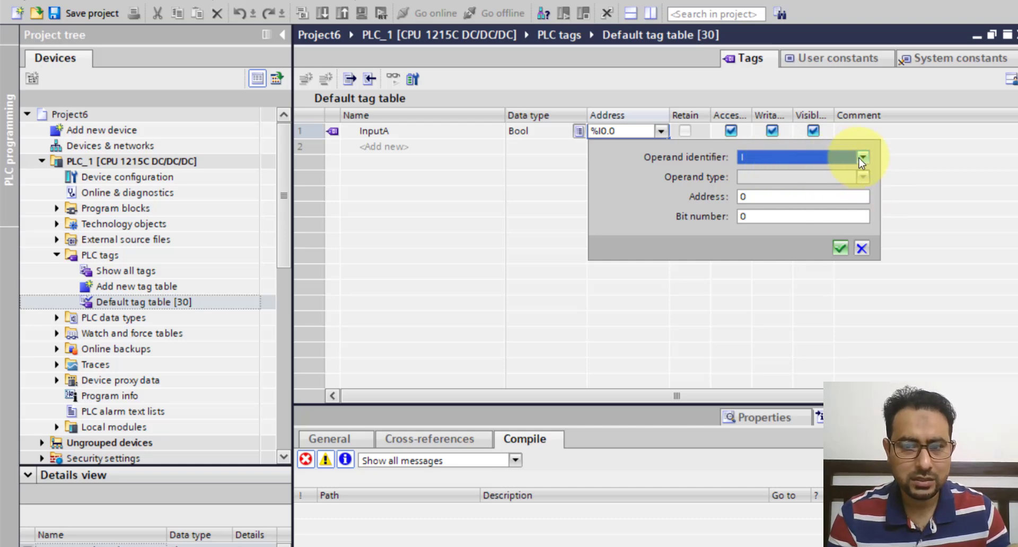
left_click(862, 157)
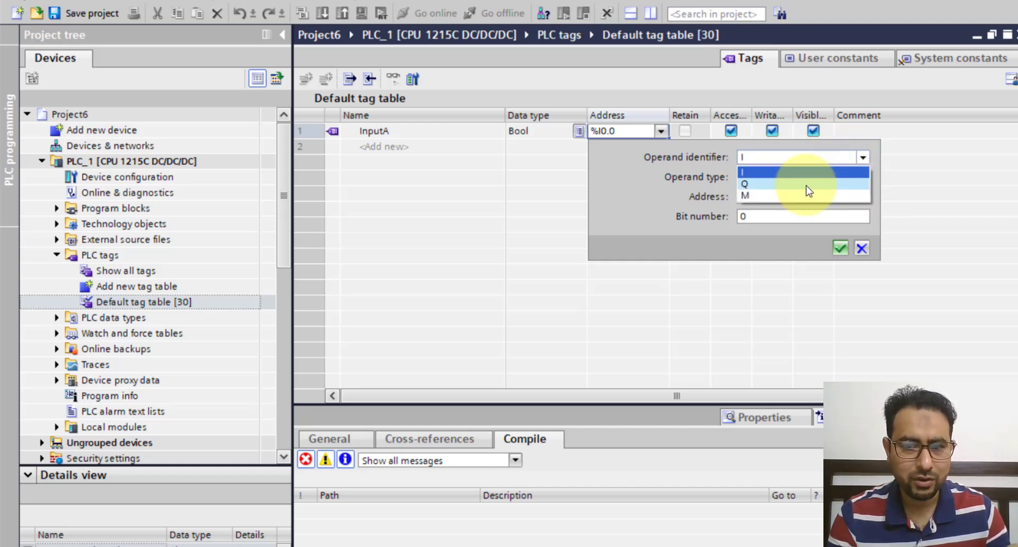
mouse_move(792, 198)
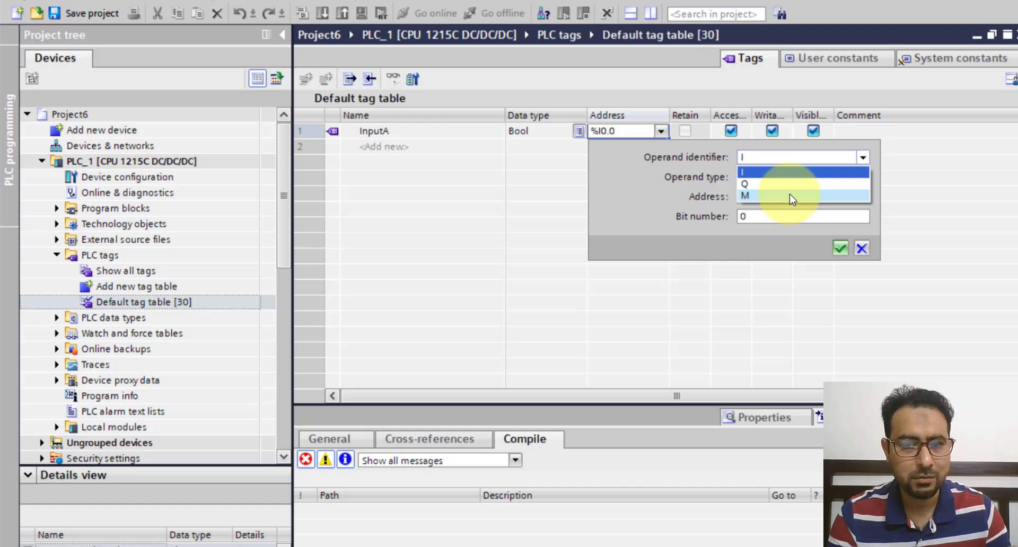
left_click(749, 156)
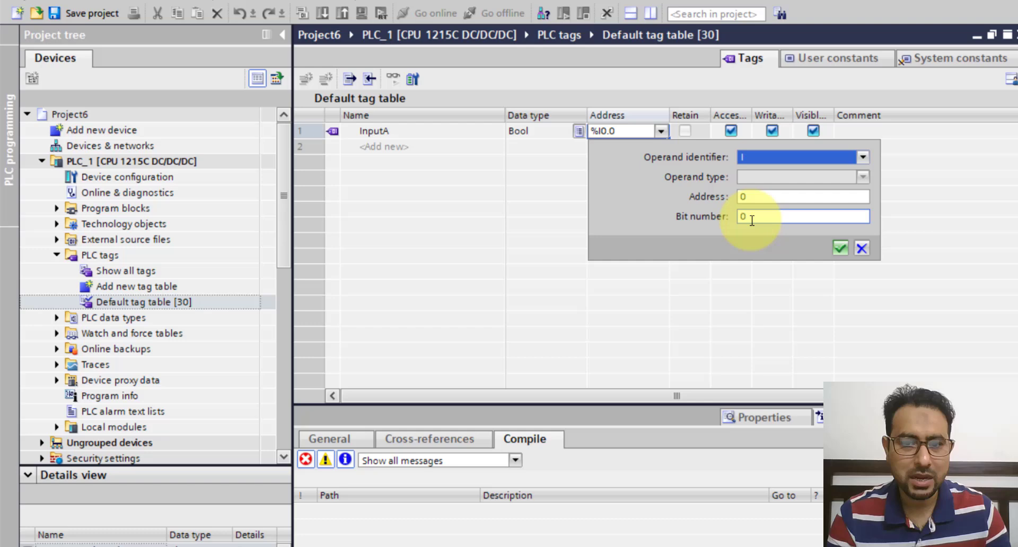
left_click(801, 196)
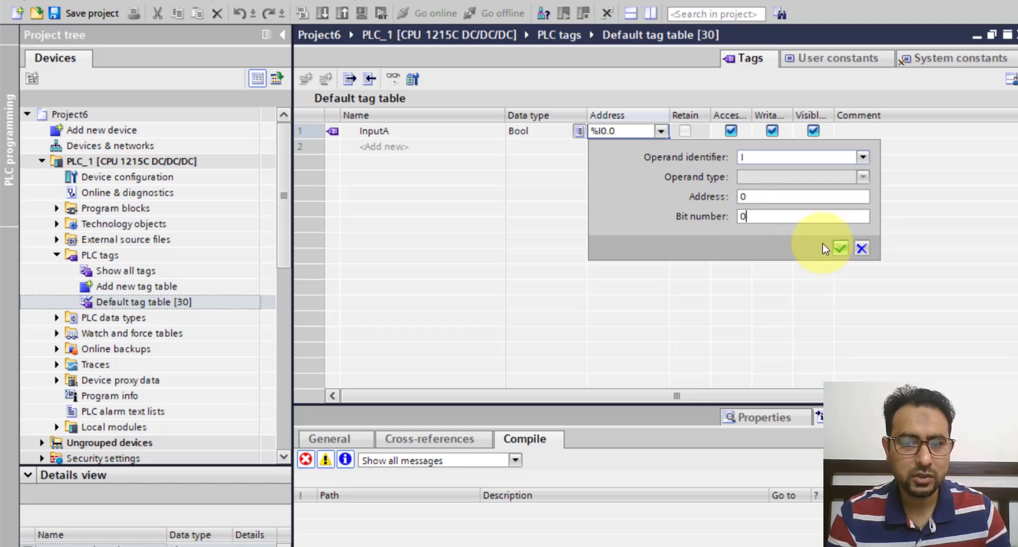
left_click(840, 248)
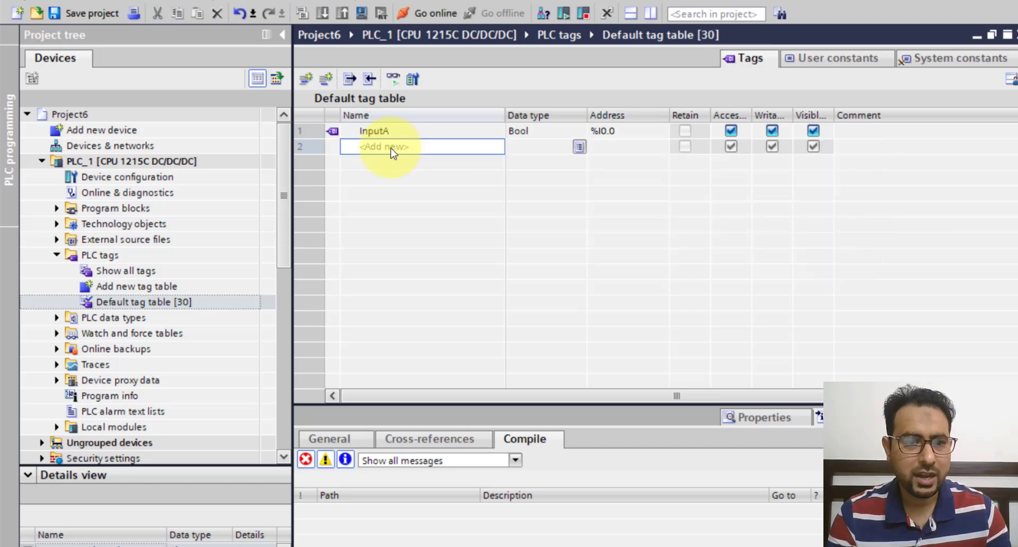
Add tag OutA at address %Q0.0 and expand PLC_1's Program blocks.
type("InputB")
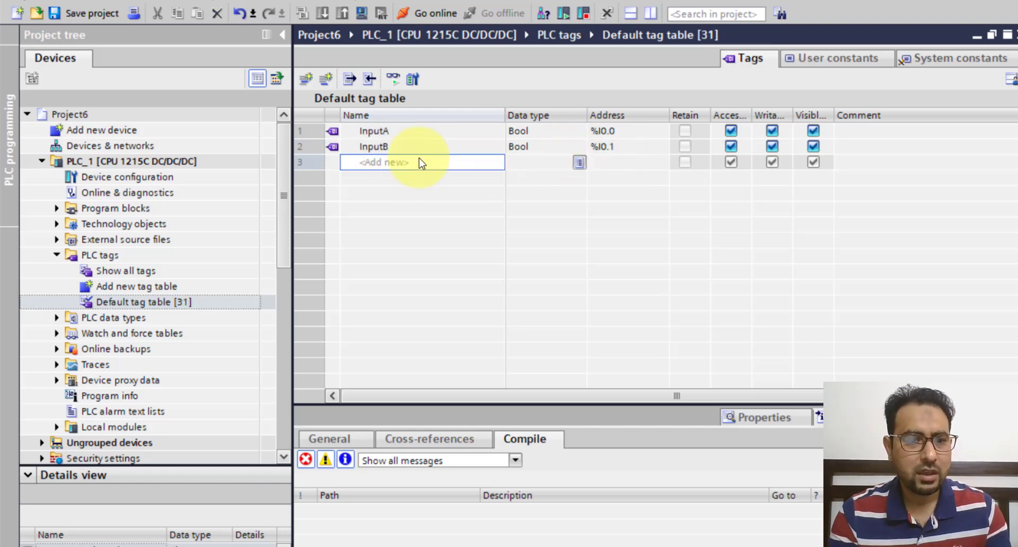
type("Out")
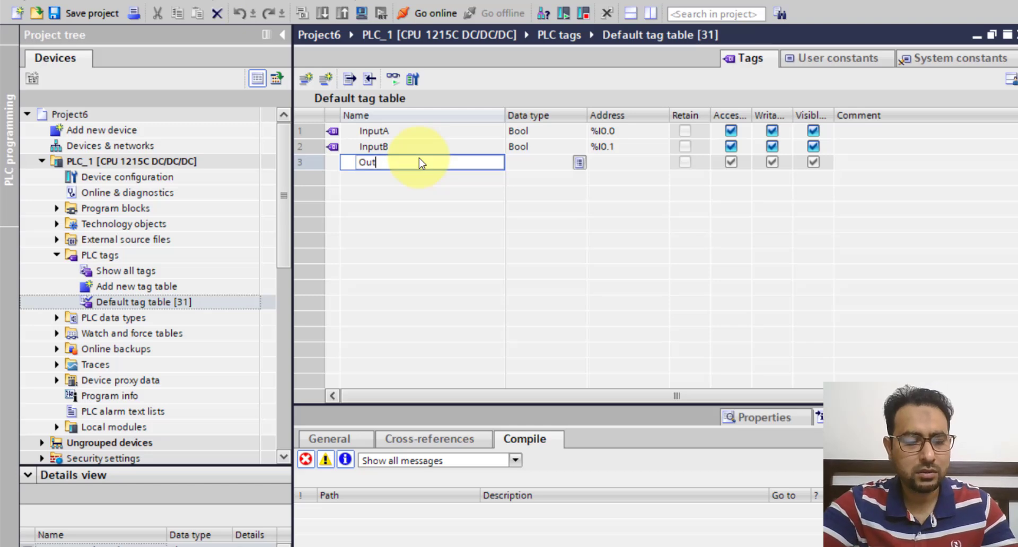
key("Return")
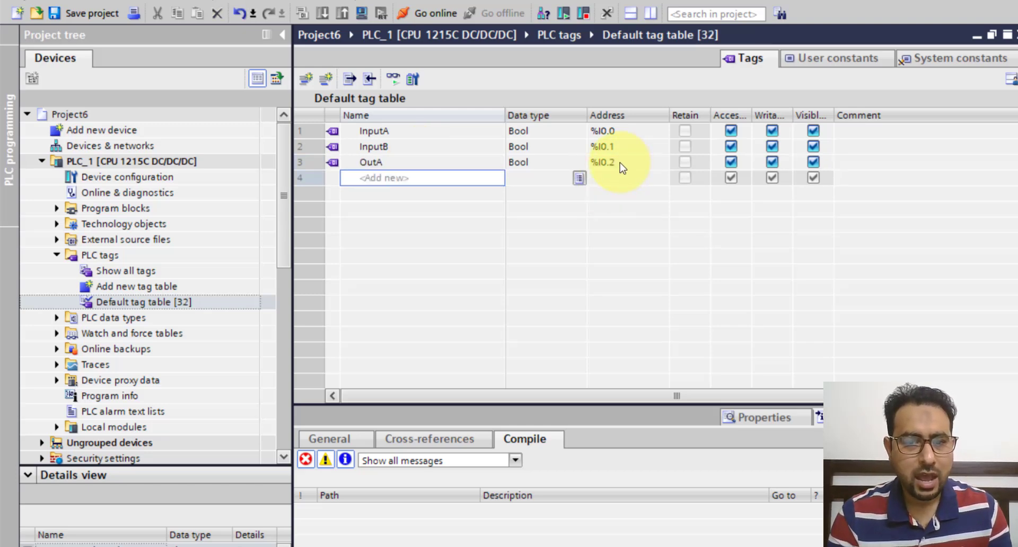
left_click(620, 162)
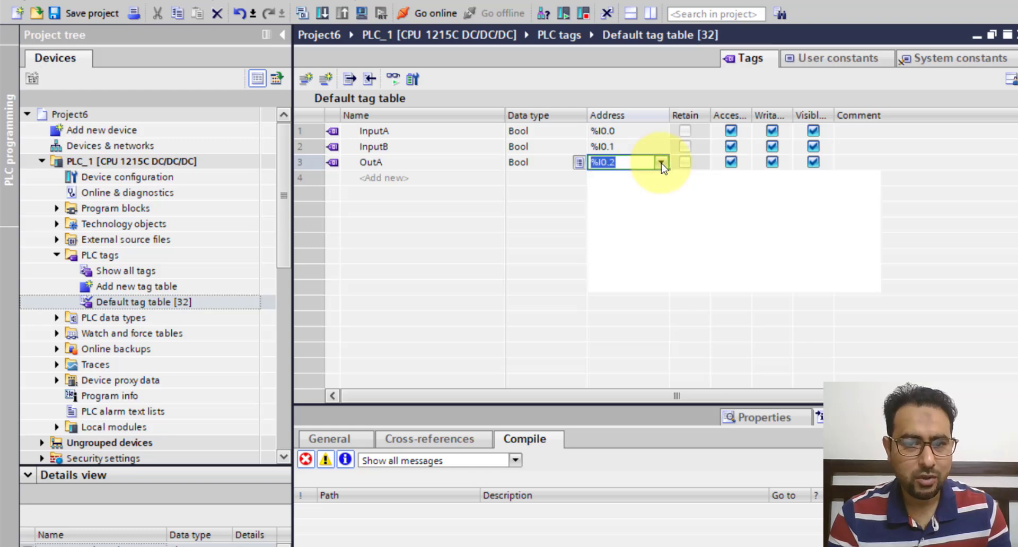
left_click(661, 163)
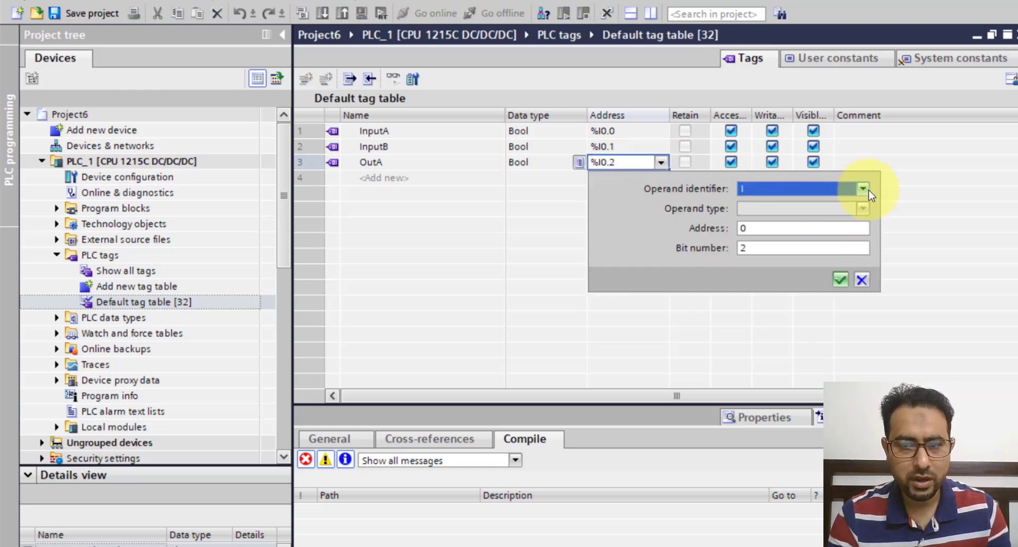
type("Q")
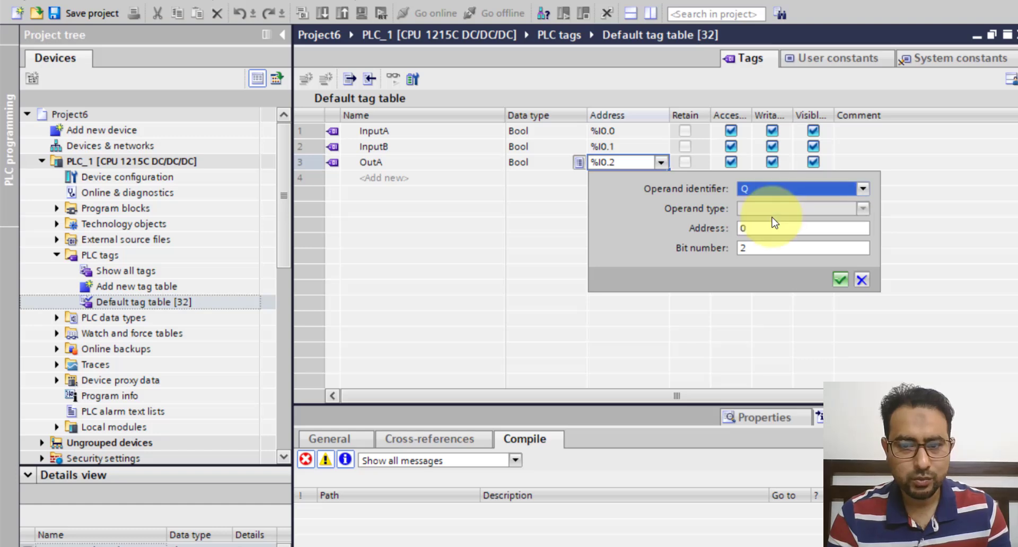
left_click(802, 249)
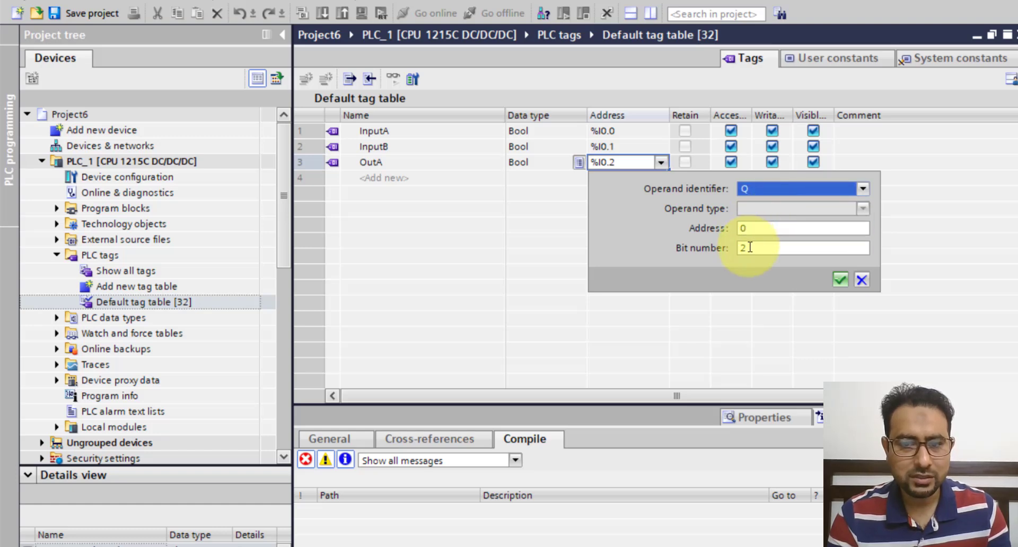
type("0")
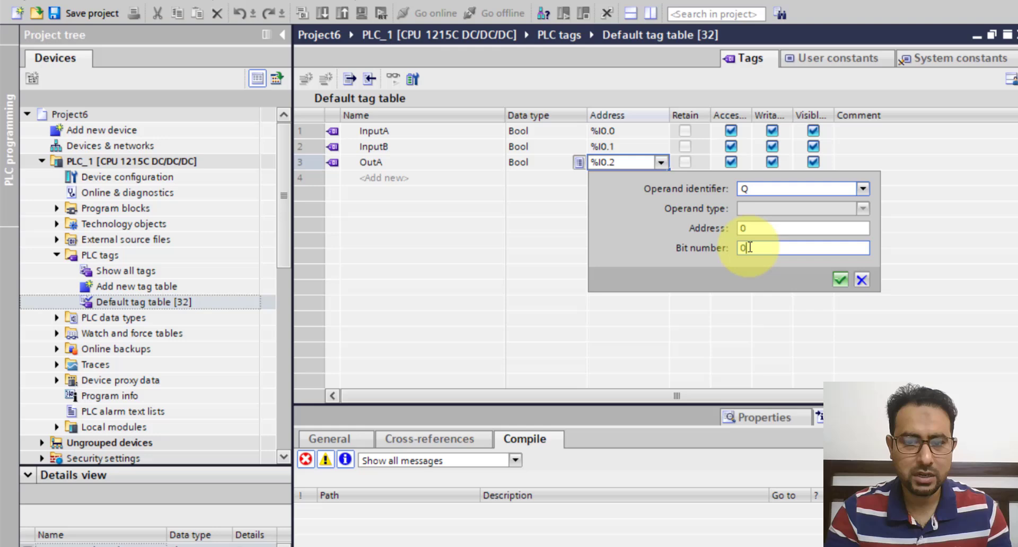
left_click(839, 280)
type("OutB")
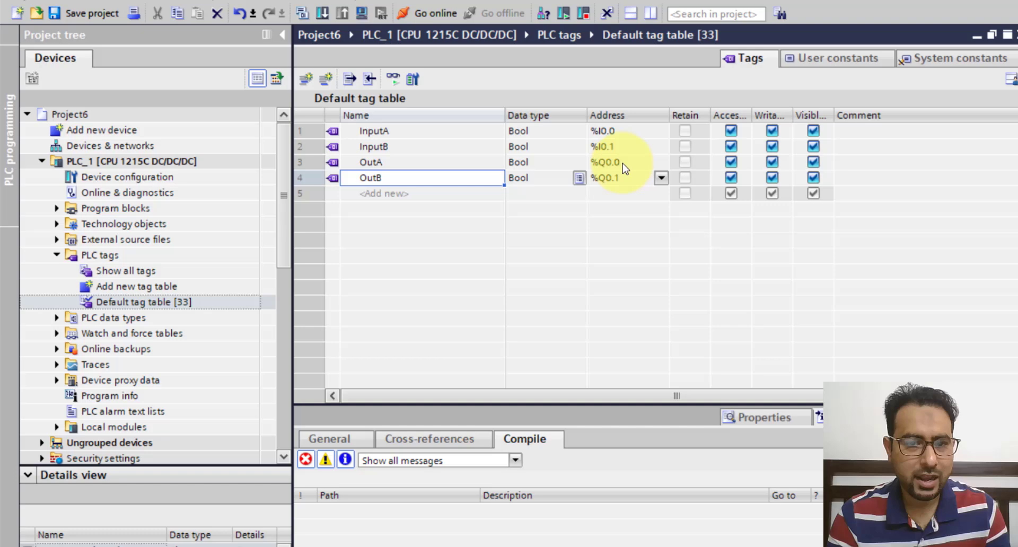
mouse_move(620, 185)
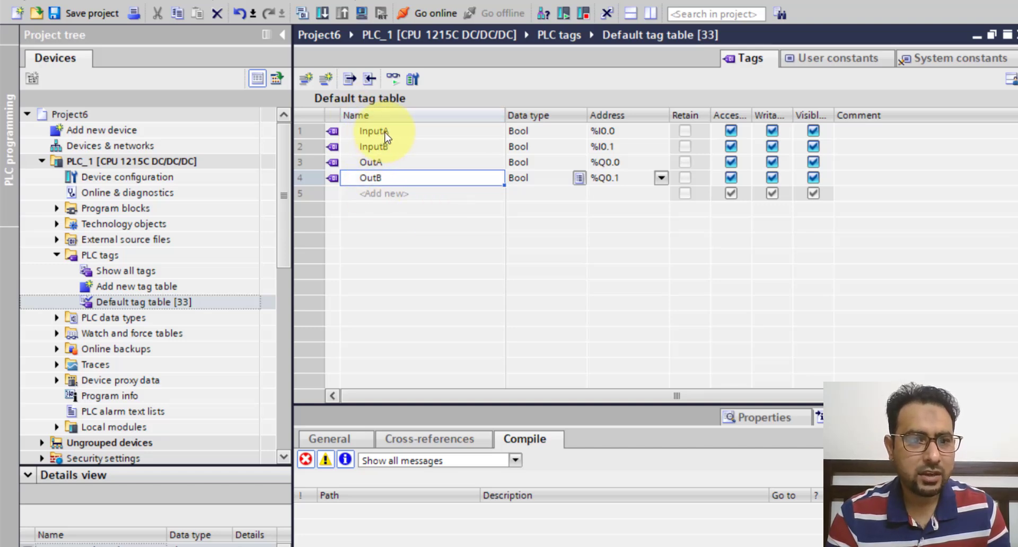
mouse_move(387, 162)
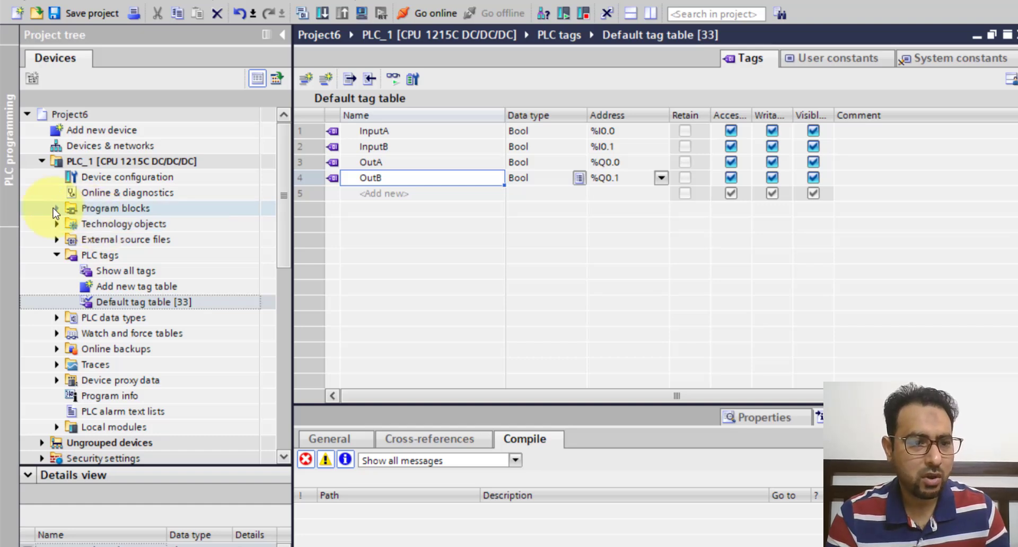
left_click(55, 208)
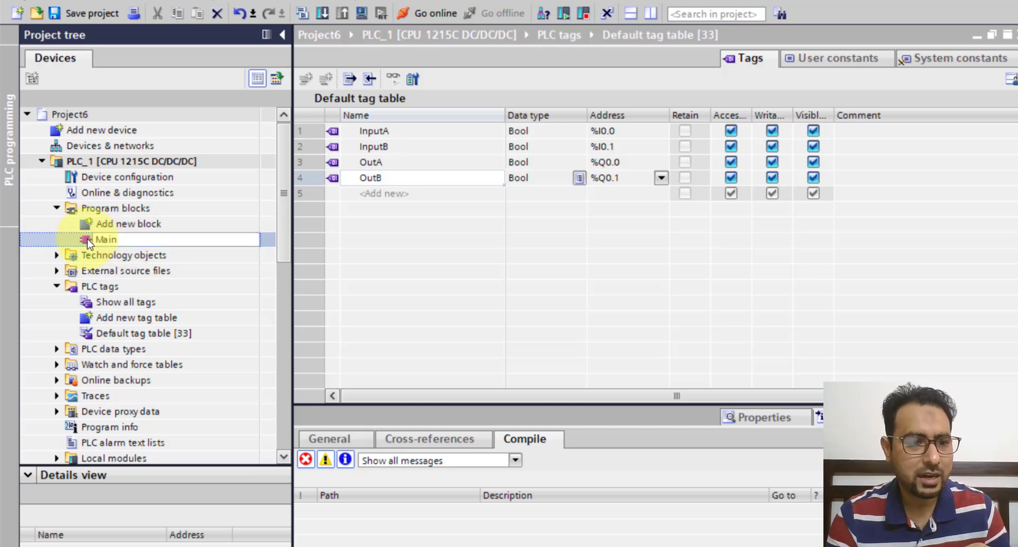
In Main [OB1] Network 1, place InputA and normally-closed InputB contacts and a parallel branch.
double_click(106, 240)
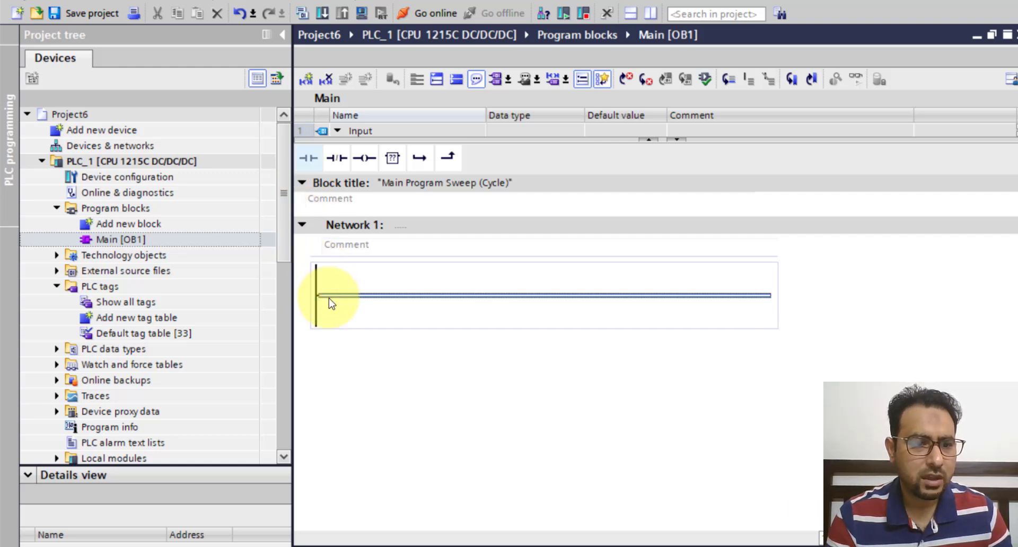
left_click(308, 157)
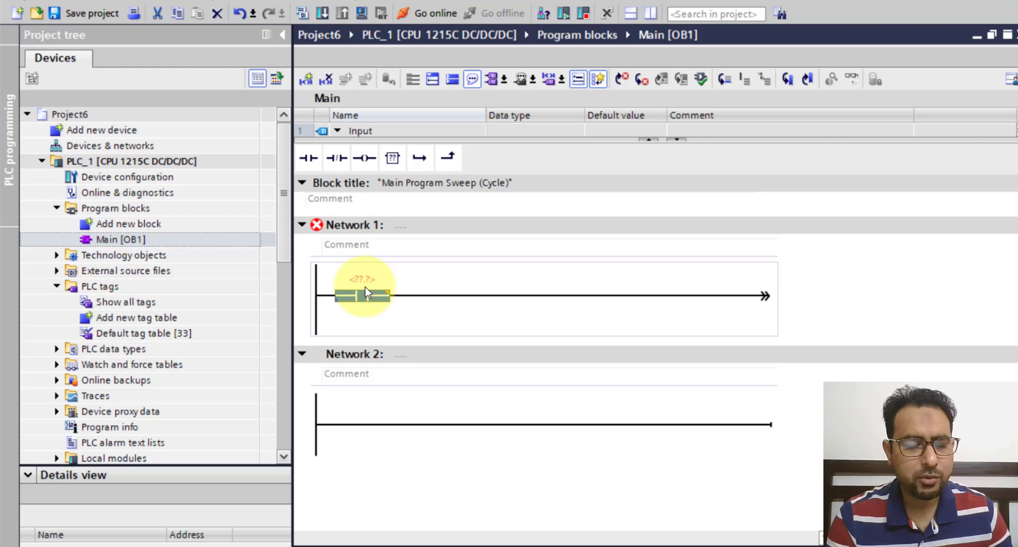
mouse_move(373, 286)
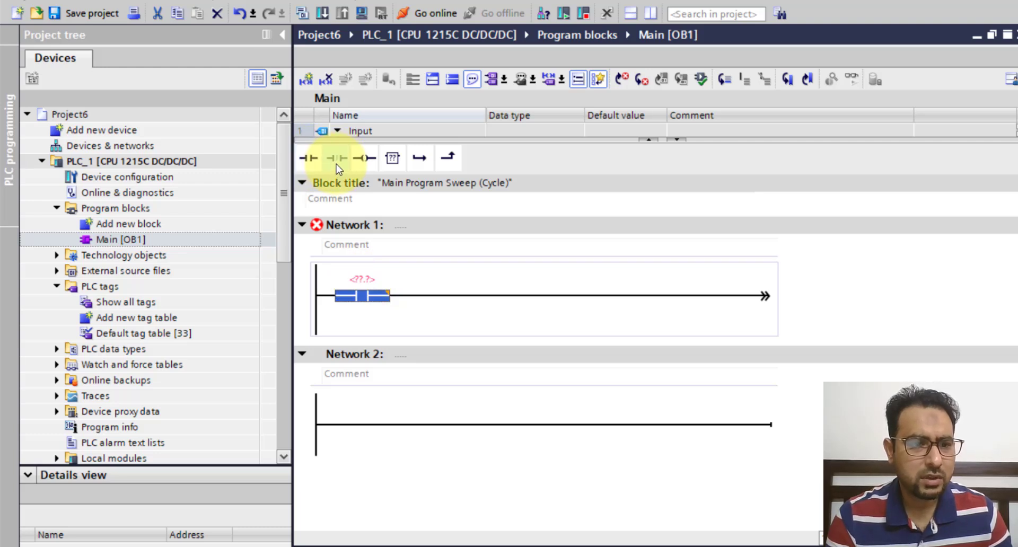
left_click(335, 157)
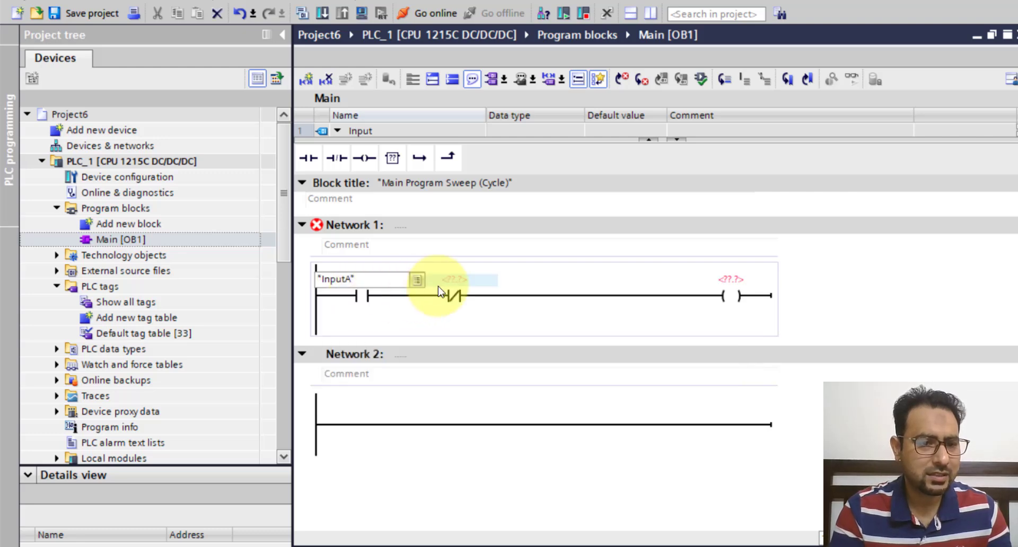
type("In")
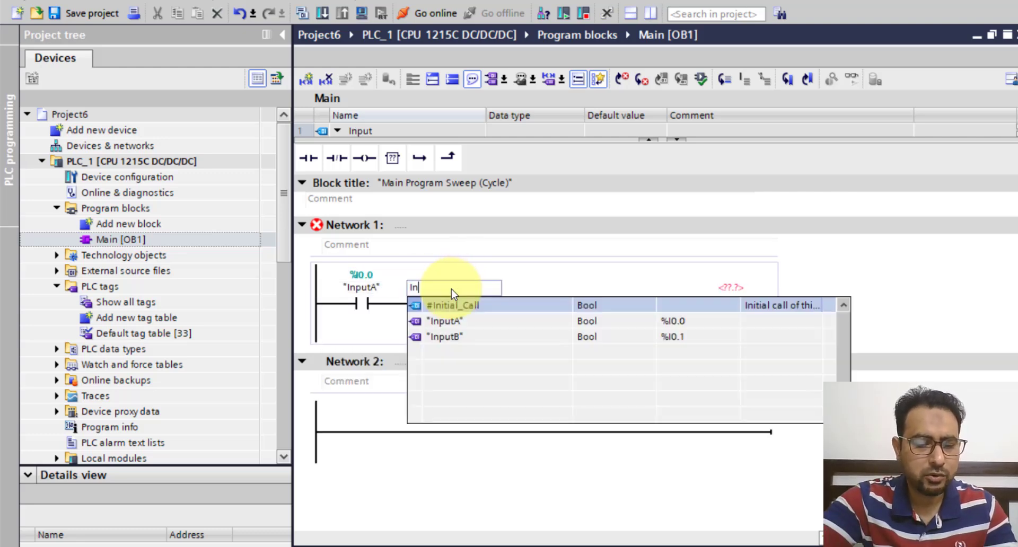
type("putB\"")
left_click(732, 287)
type("\"OutA\"")
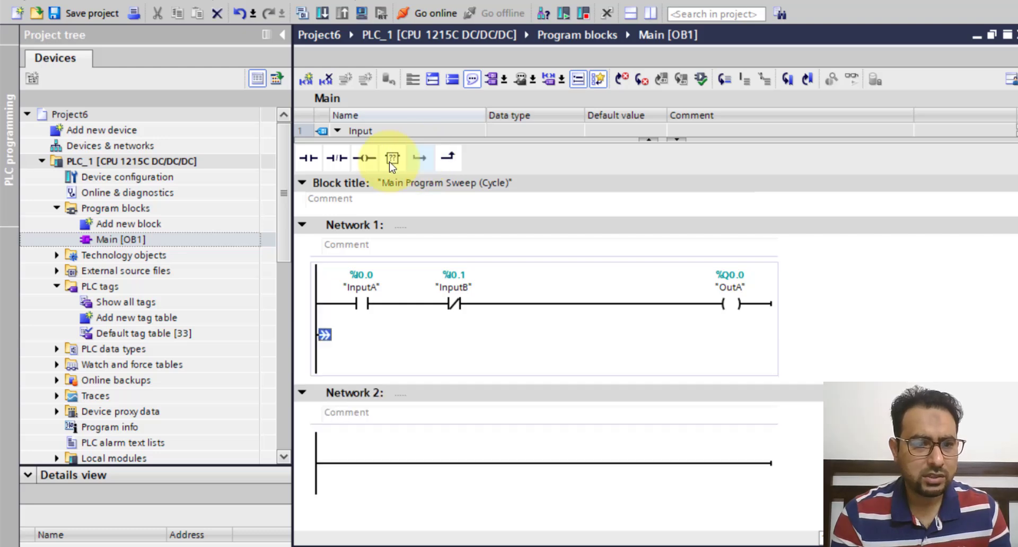
left_click(392, 157)
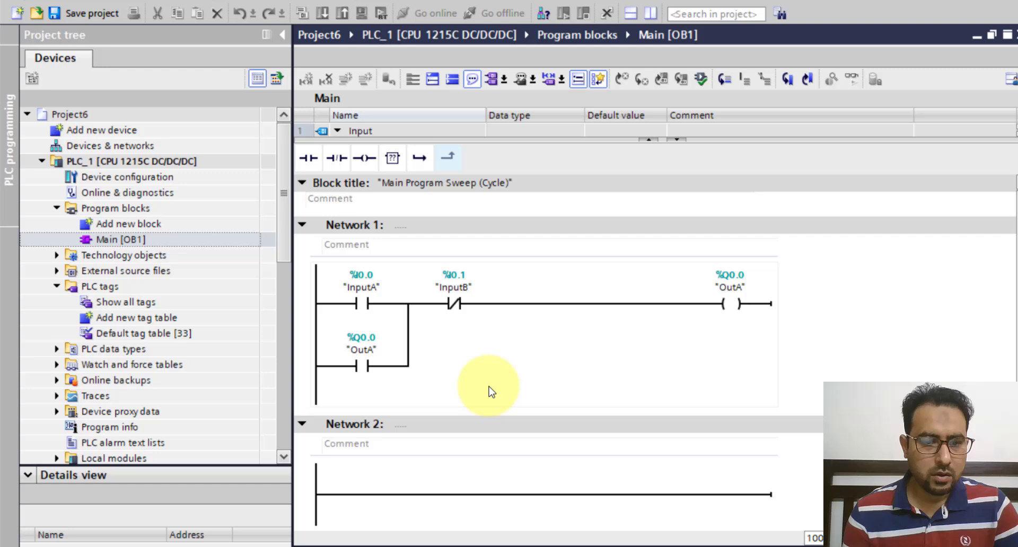
mouse_move(500, 357)
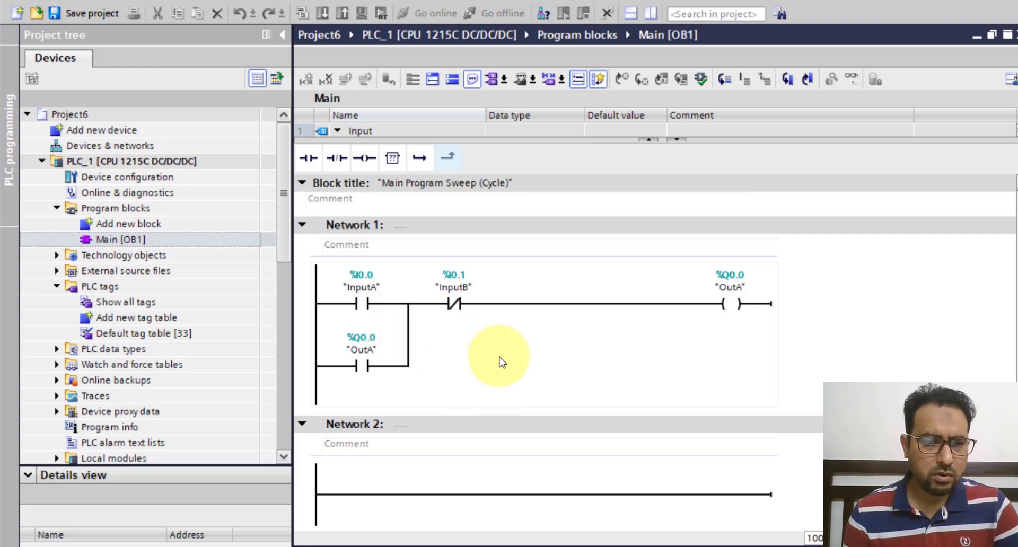
mouse_move(480, 353)
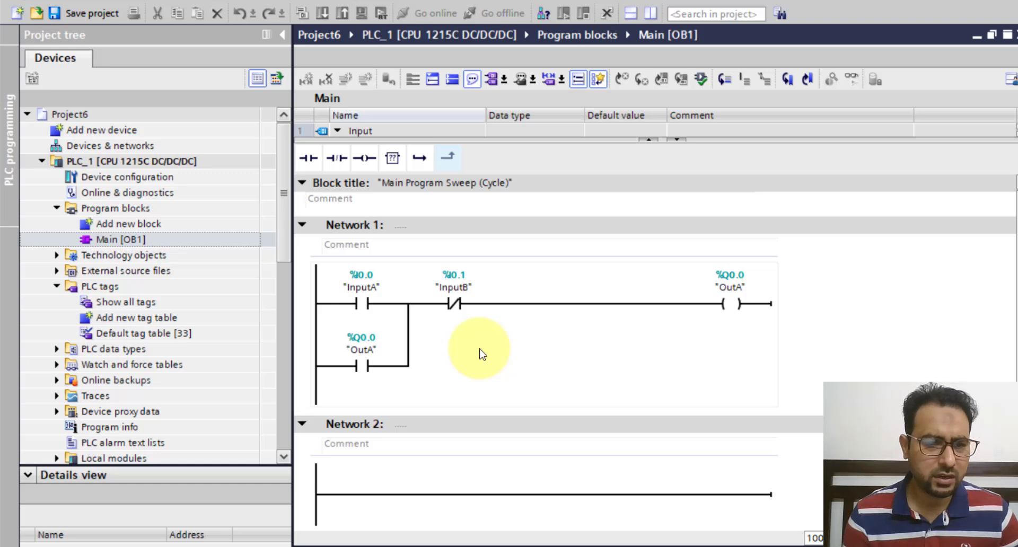
mouse_move(454, 351)
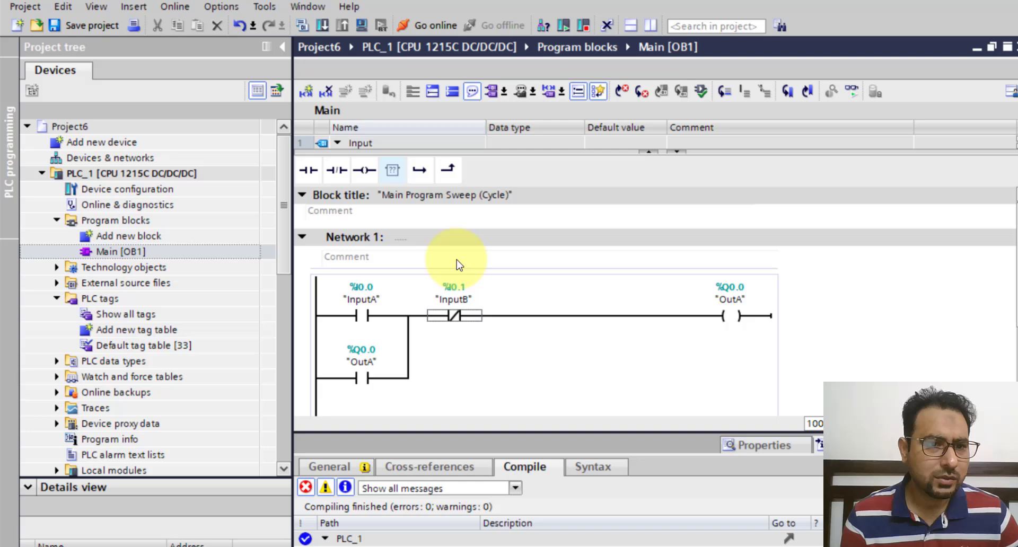
mouse_move(361, 26)
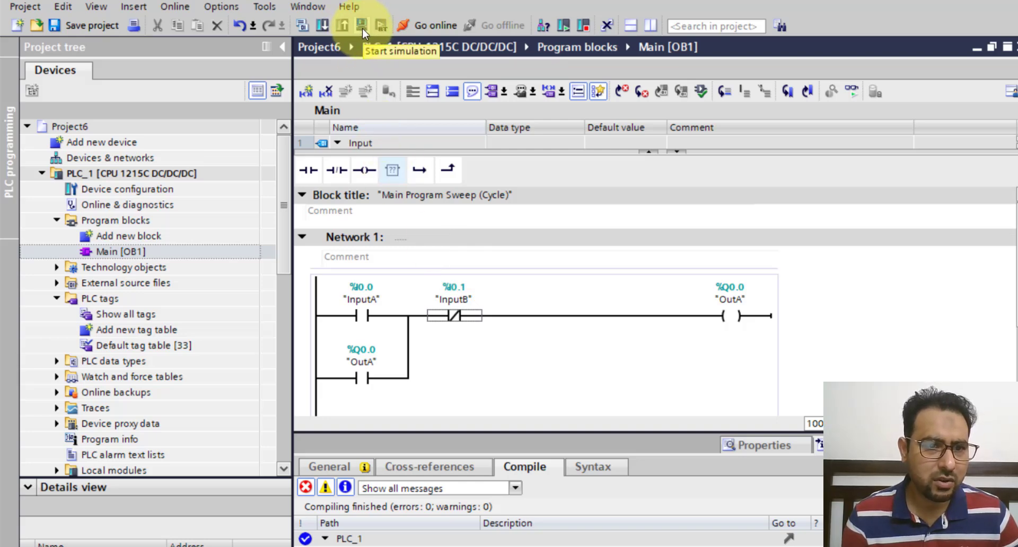
Start the simulation, enabling simulation support and accepting the online interfaces warning.
left_click(361, 25)
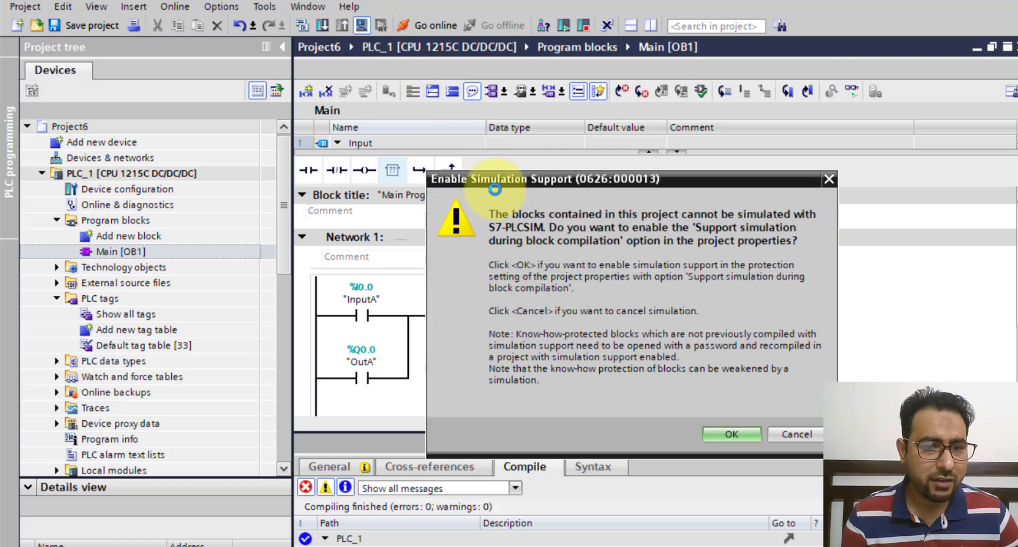
mouse_move(617, 308)
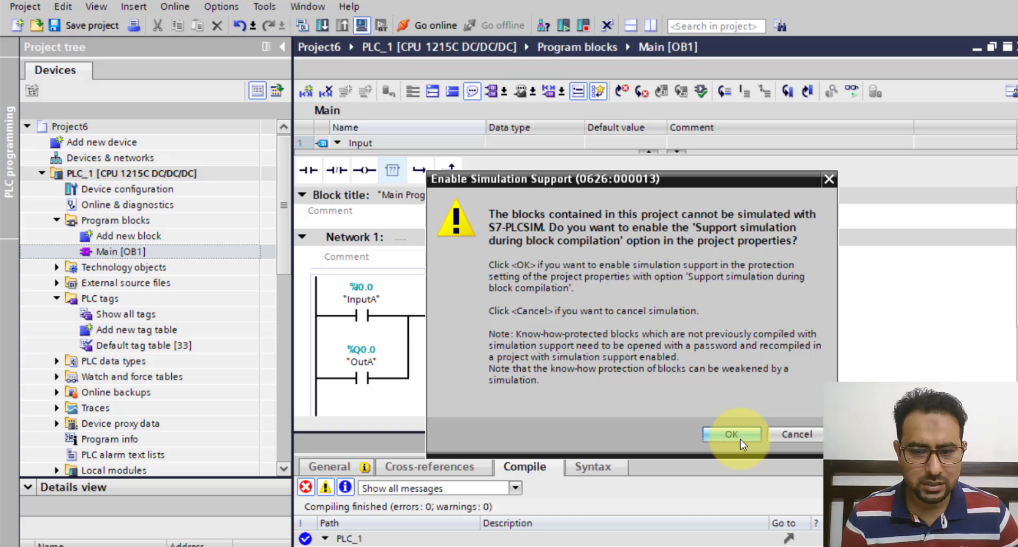
left_click(731, 435)
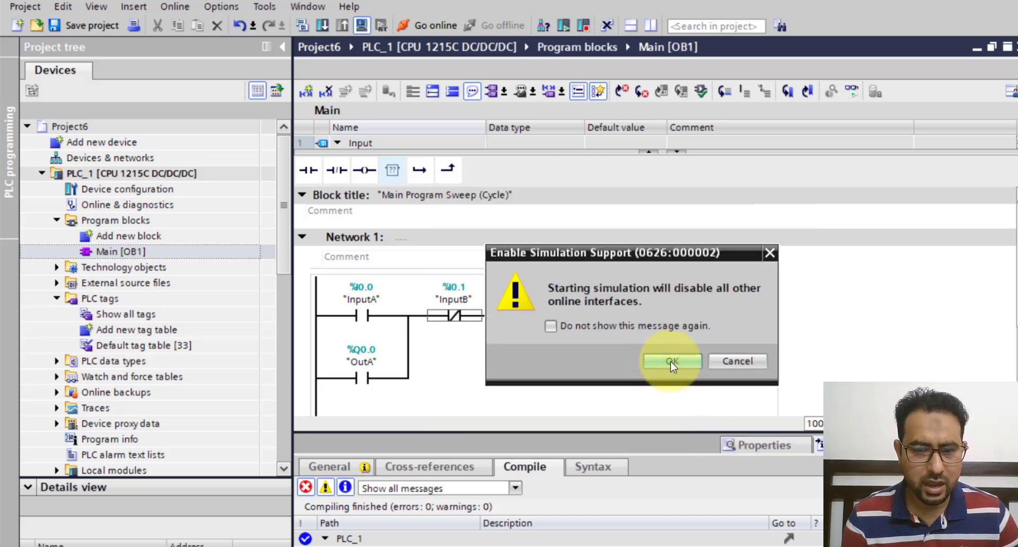
left_click(670, 361)
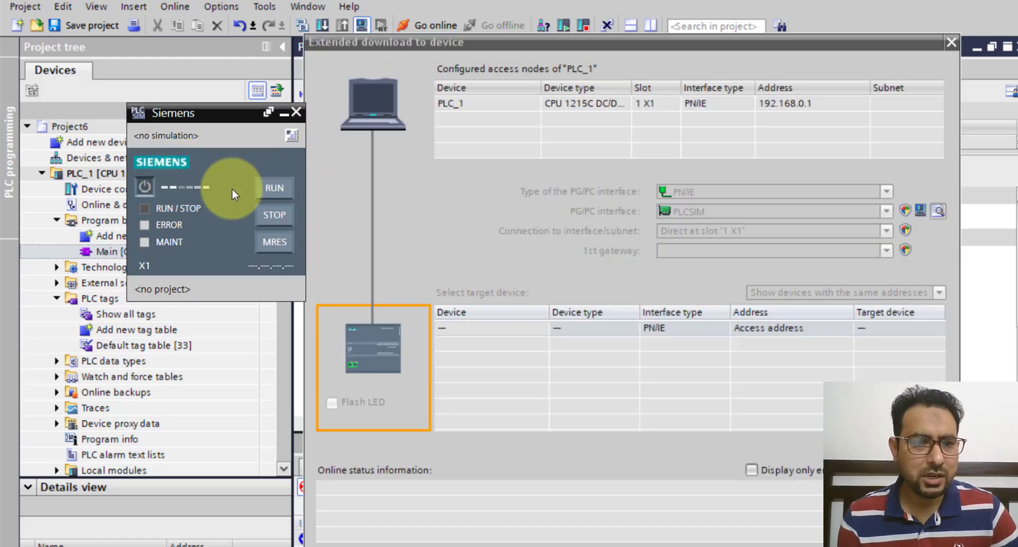
mouse_move(717, 211)
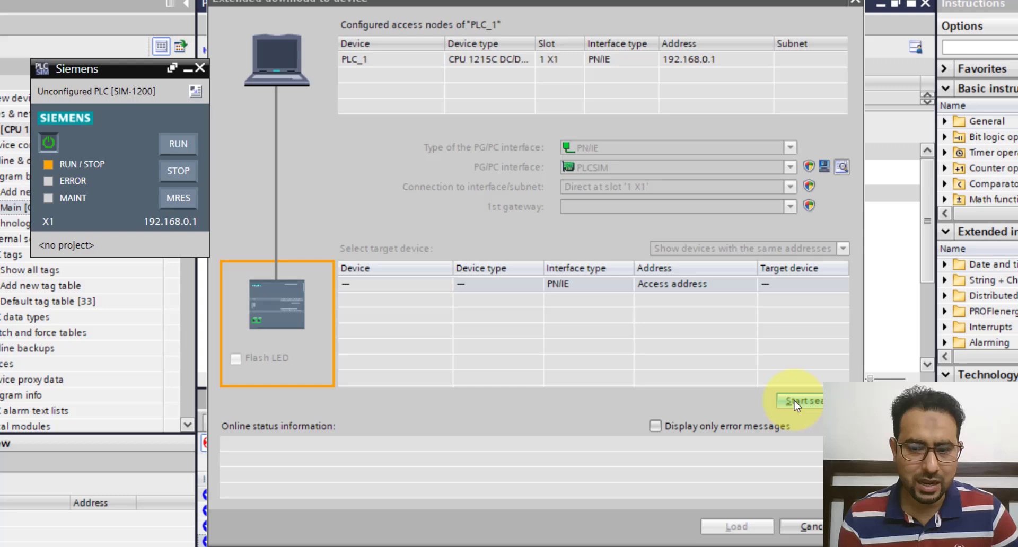
mouse_move(682, 361)
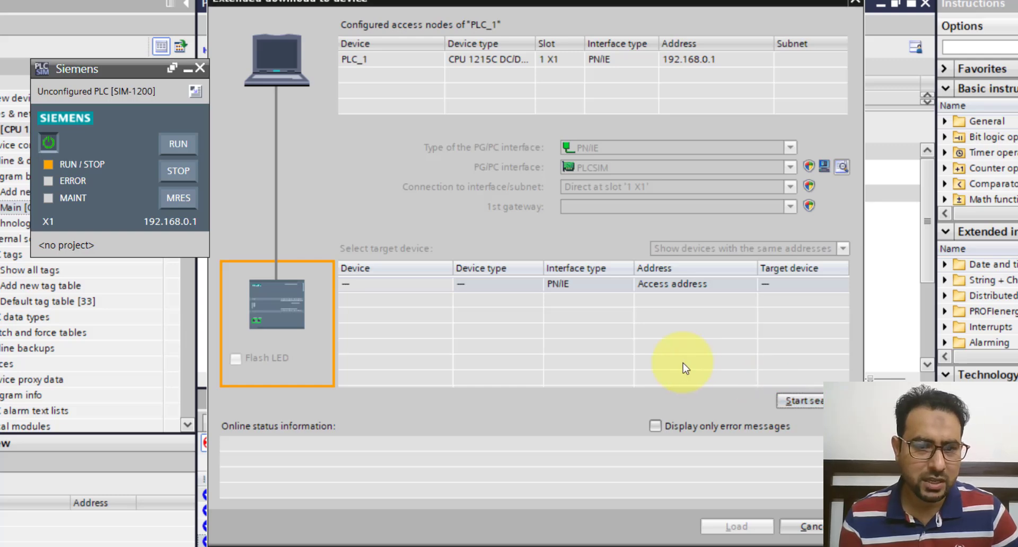
Search for devices and load to the simulated CPU at 192.168.0.1.
left_click(802, 400)
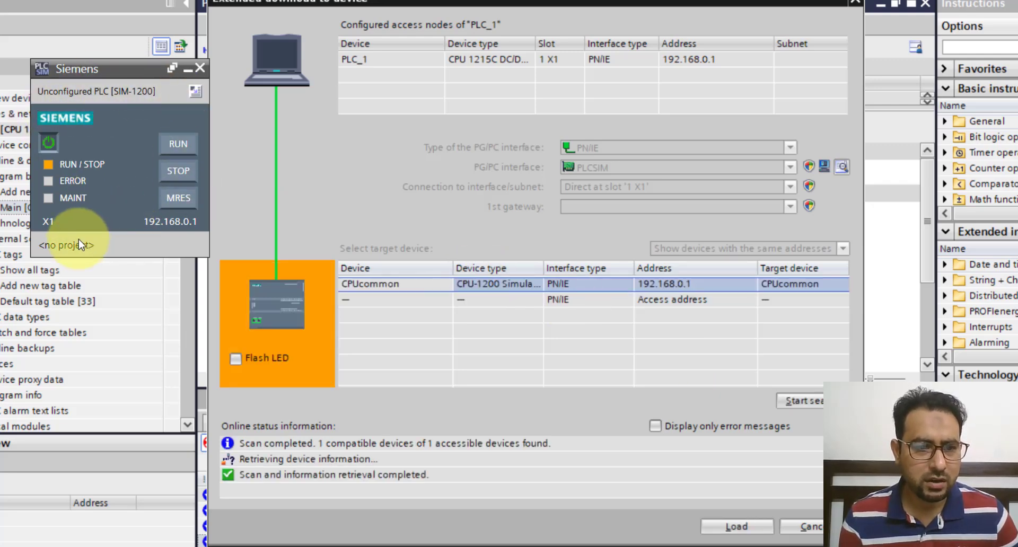
mouse_move(588, 284)
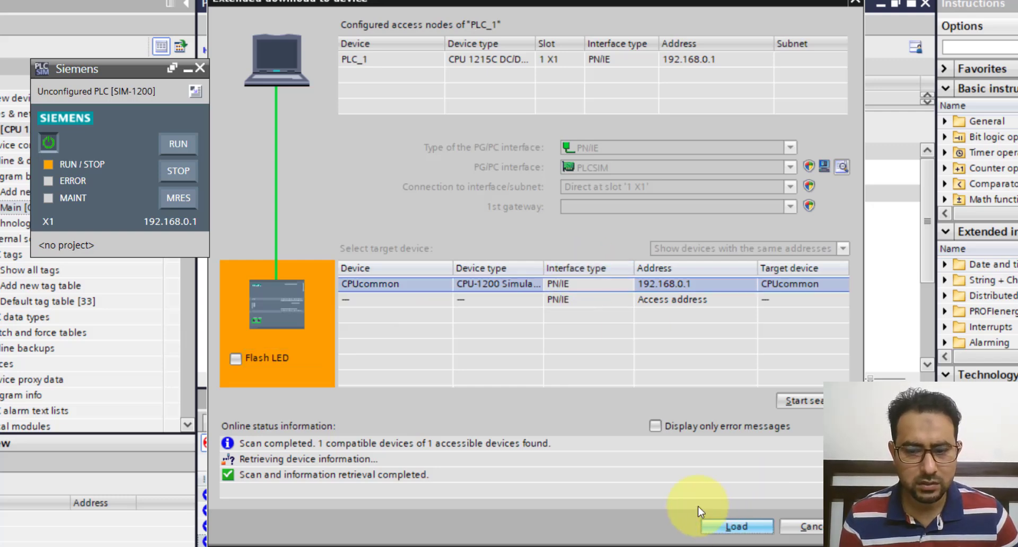
left_click(737, 527)
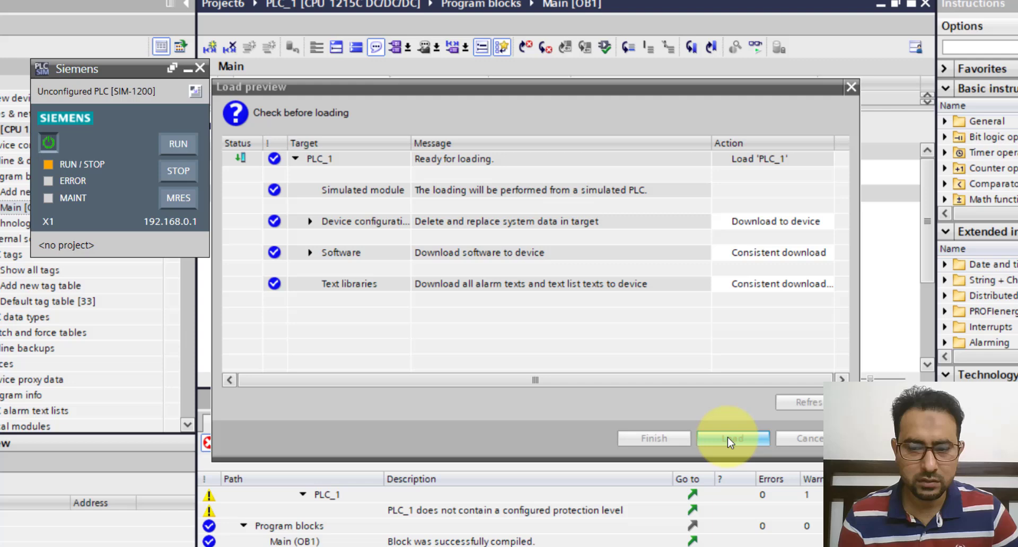
Load the program, set Start modules to Start module, and finish the download.
left_click(732, 438)
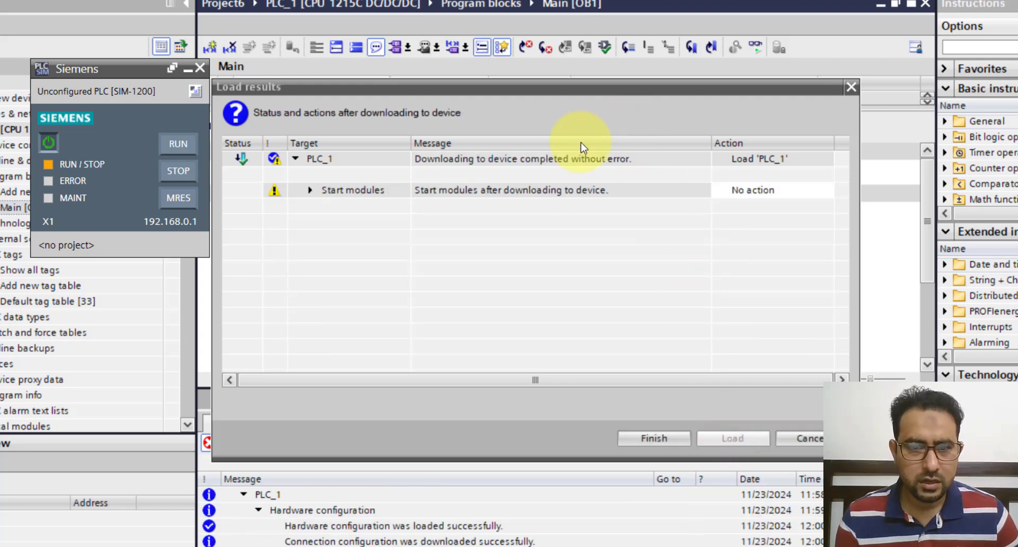
mouse_move(572, 170)
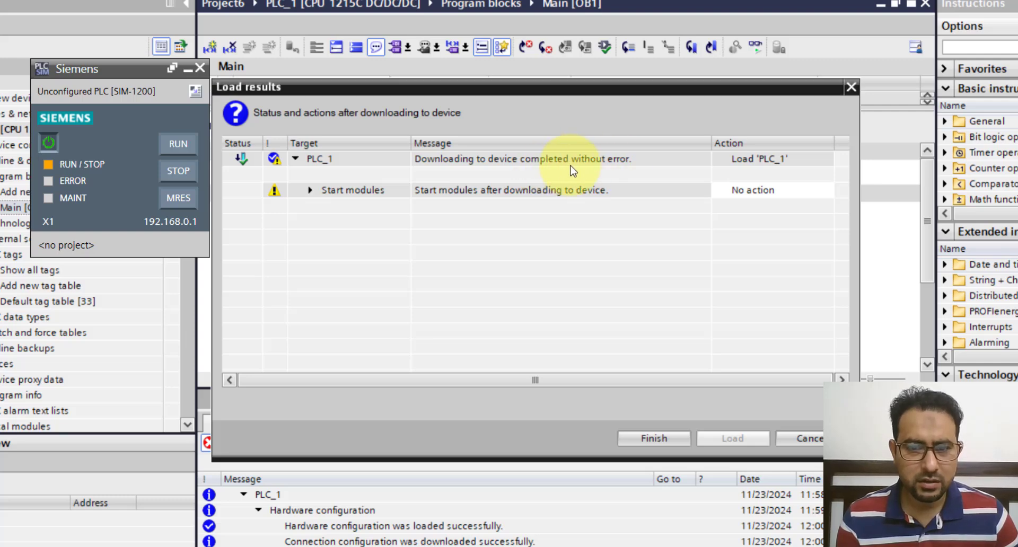
mouse_move(772, 189)
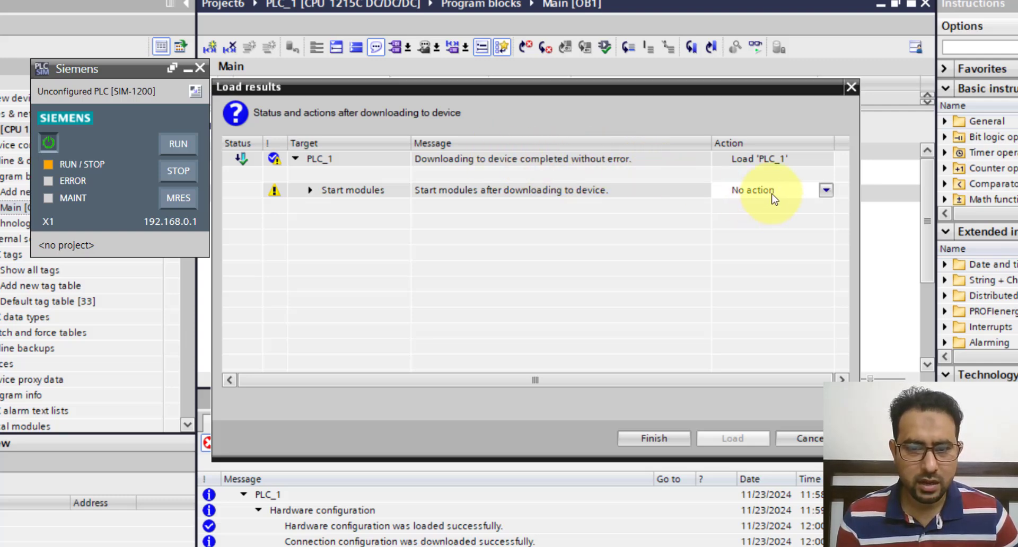
left_click(825, 190)
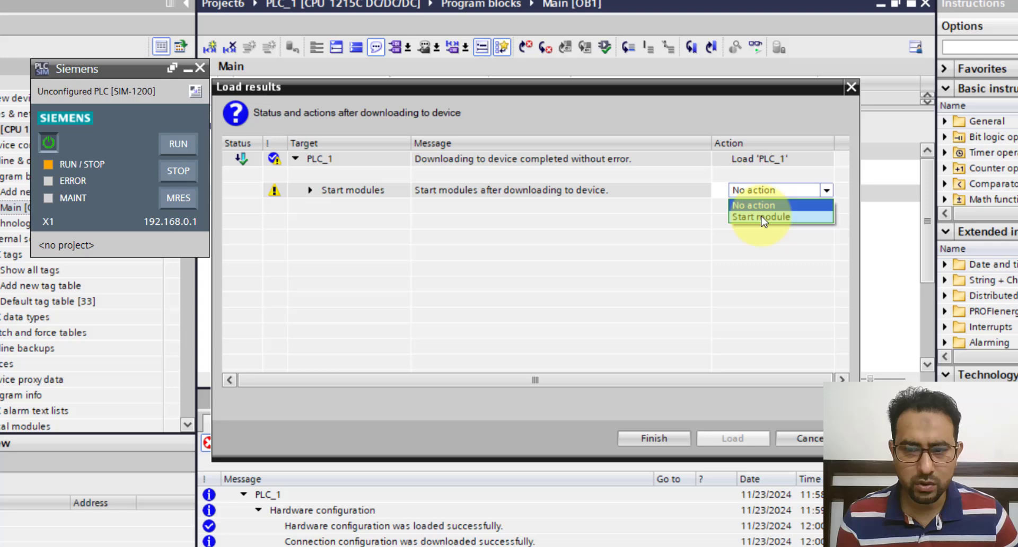
left_click(761, 217)
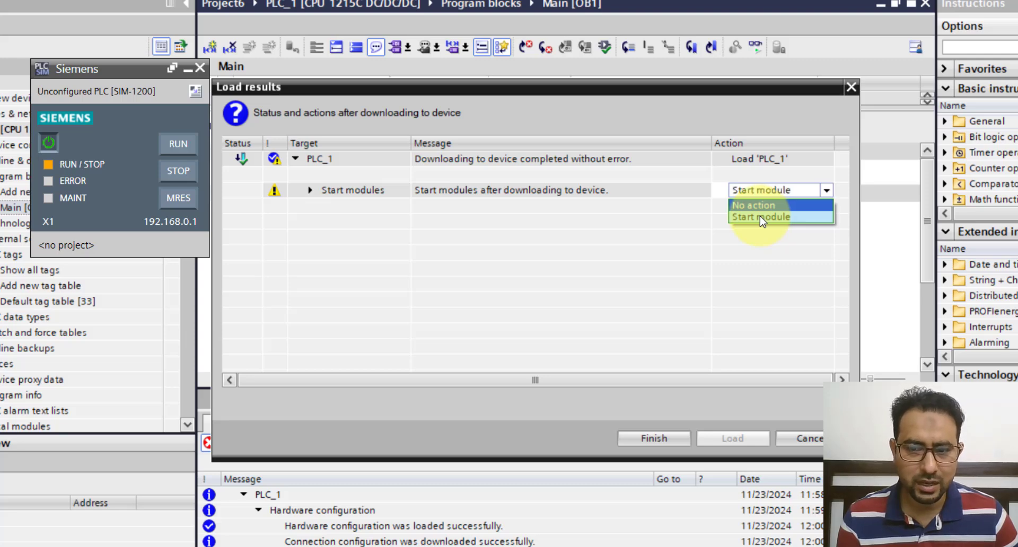
left_click(760, 217)
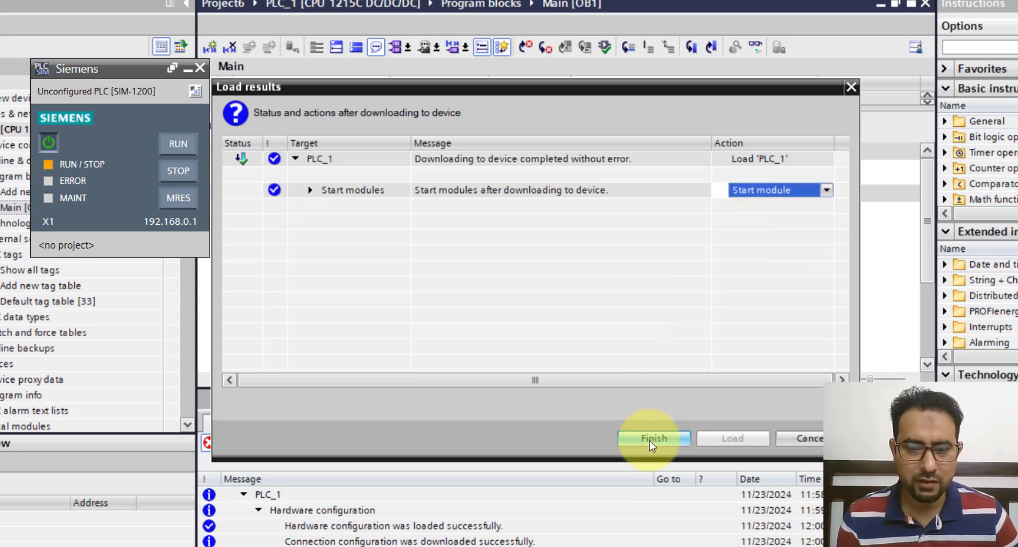
left_click(654, 438)
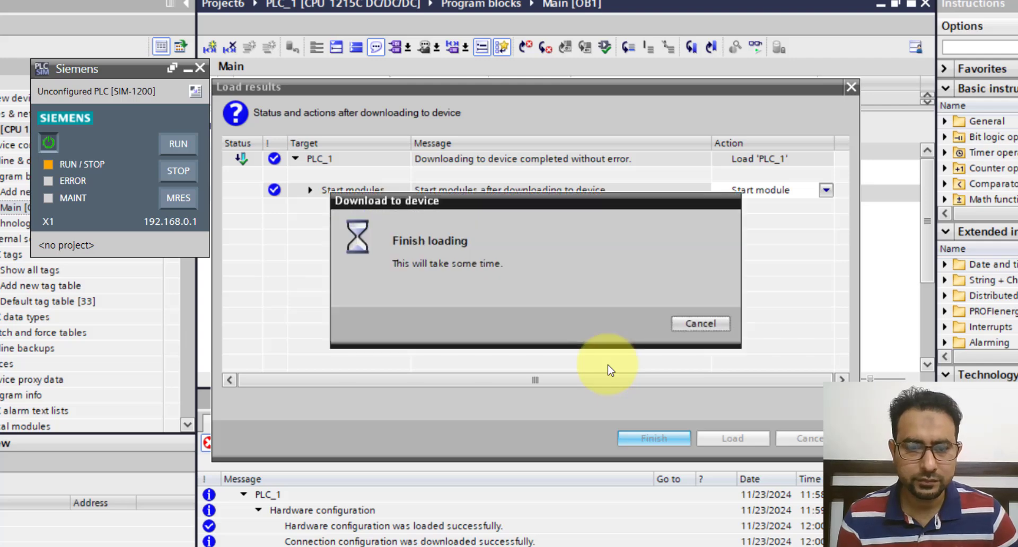
left_click(654, 438)
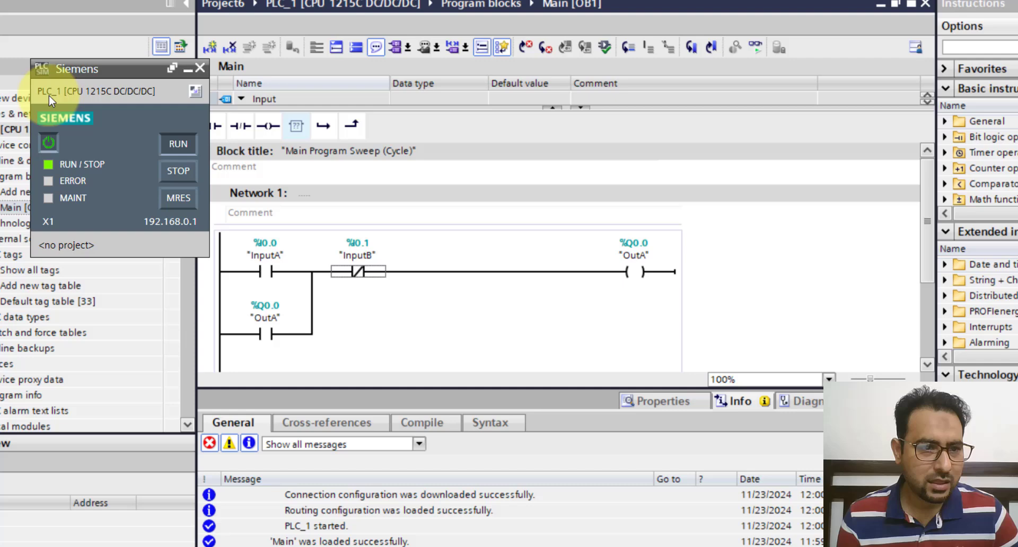
mouse_move(95, 101)
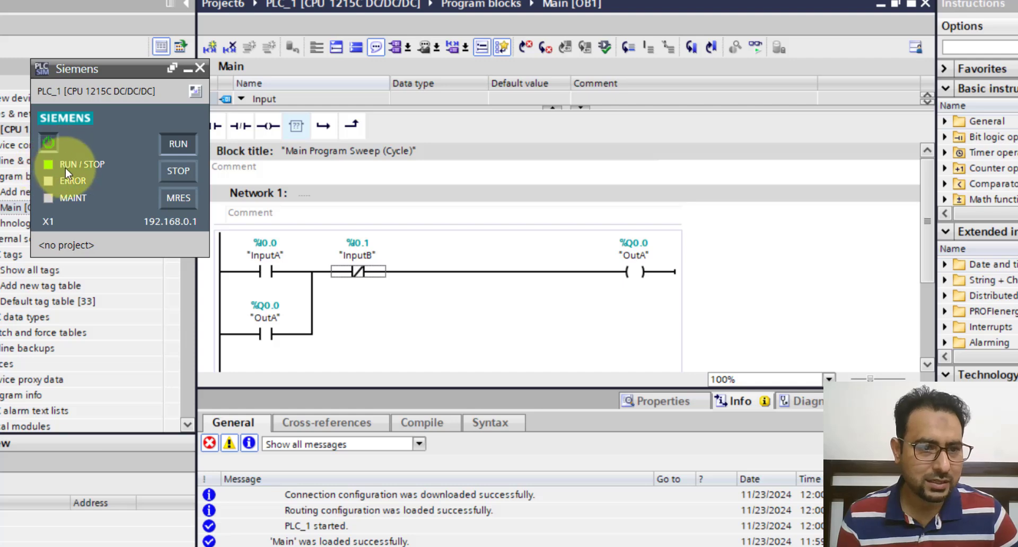
mouse_move(130, 176)
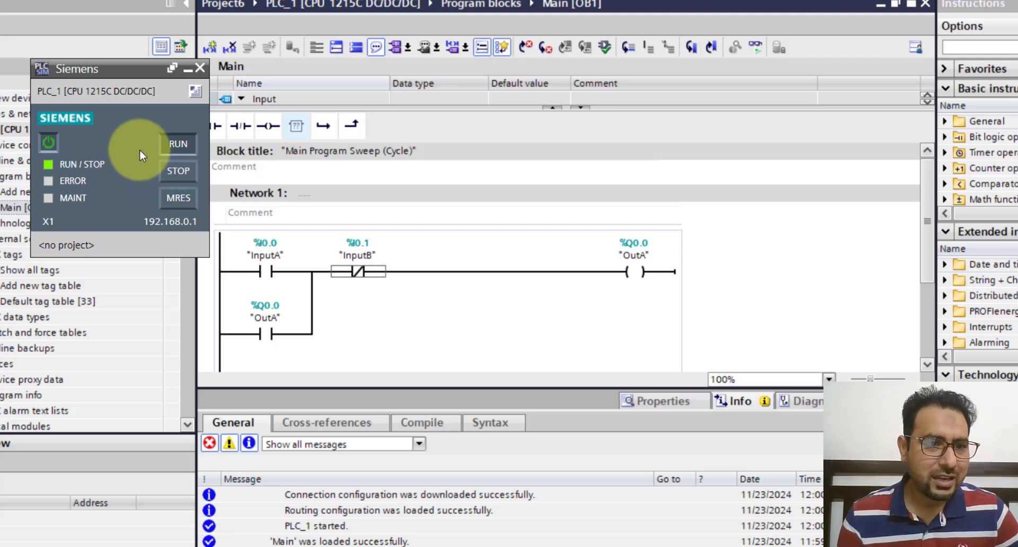
mouse_move(110, 146)
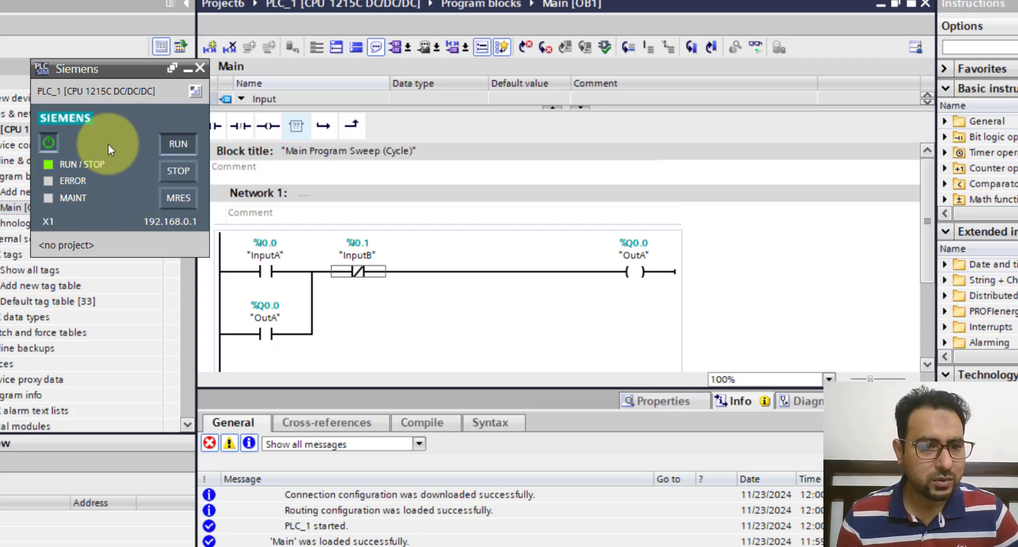
mouse_move(130, 144)
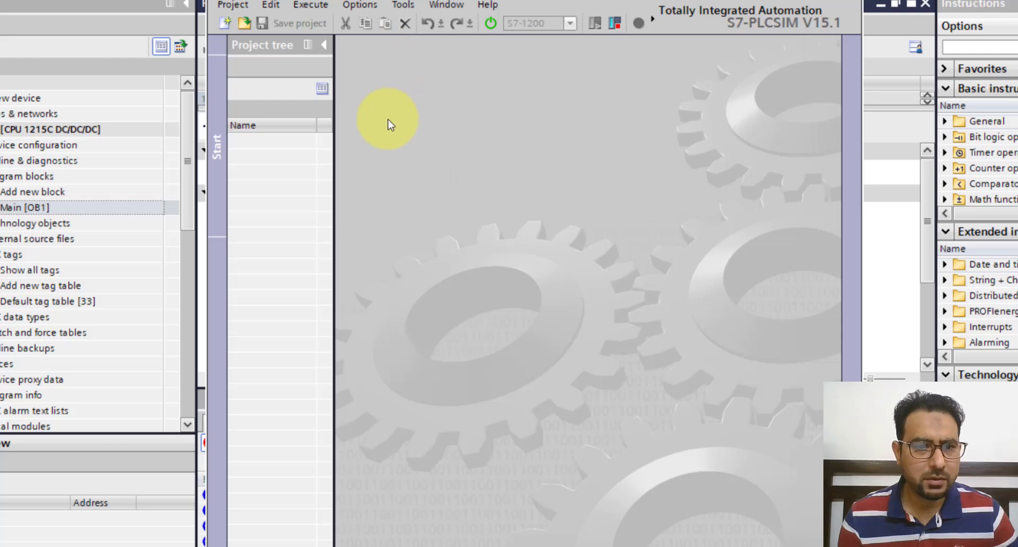
mouse_move(224, 24)
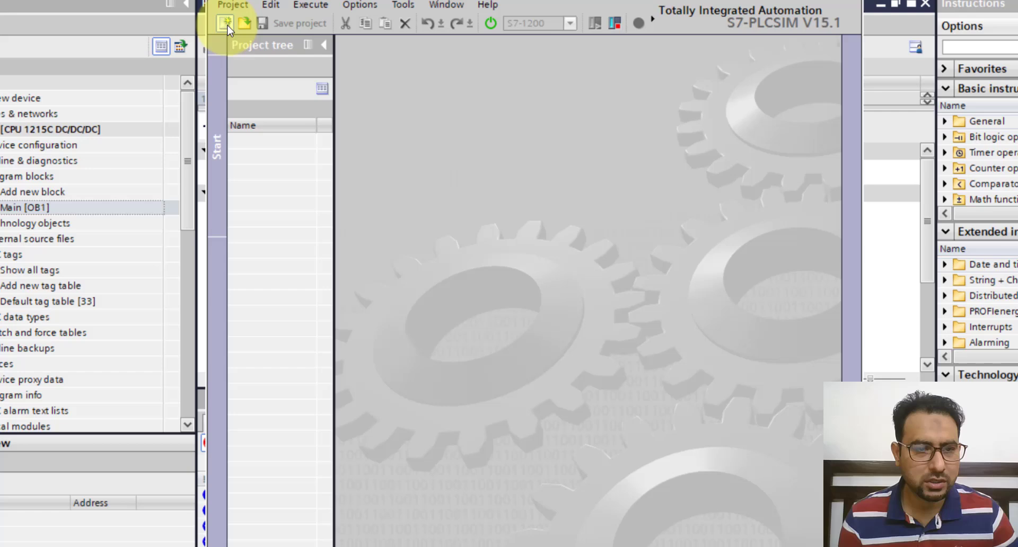
Create a new PLCSIM simulation project named Project5.
left_click(226, 24)
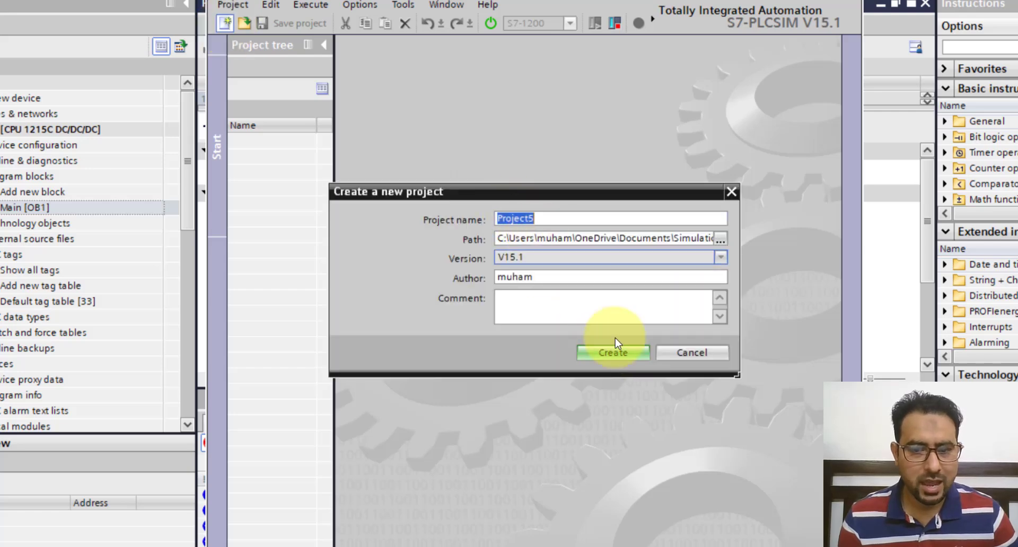
left_click(611, 352)
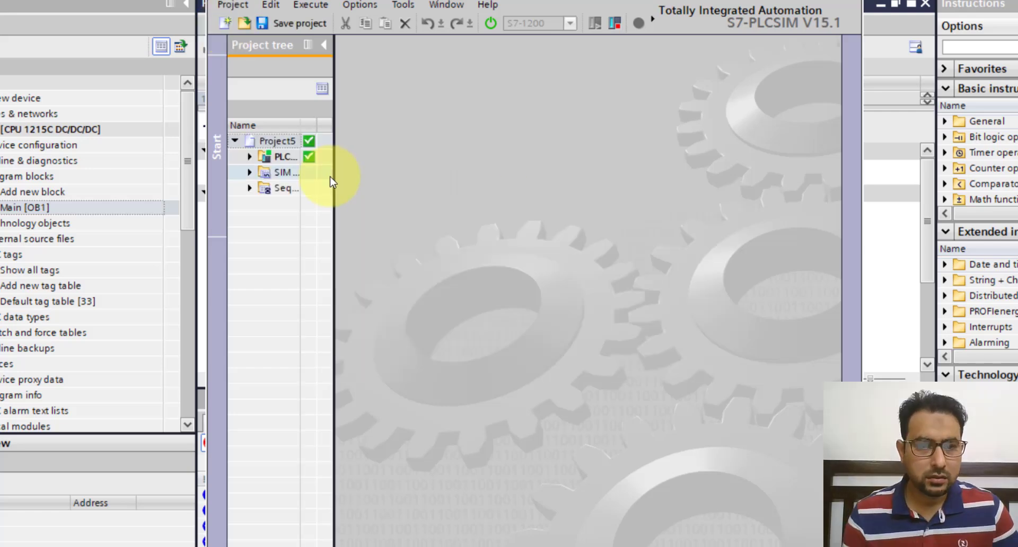
mouse_move(343, 187)
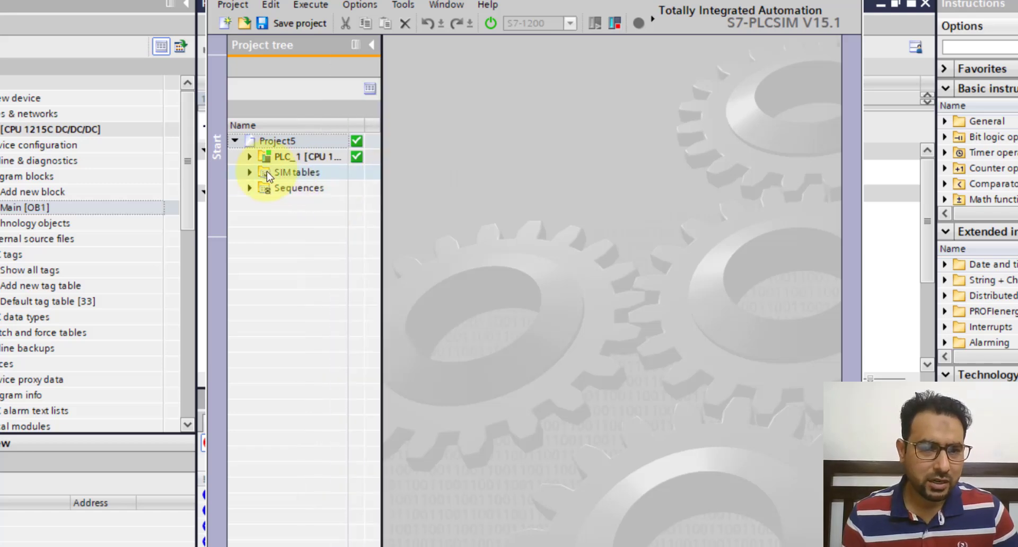
Open SIM table_1 and load the project tags InputA, InputB, OutA and OutB.
left_click(249, 172)
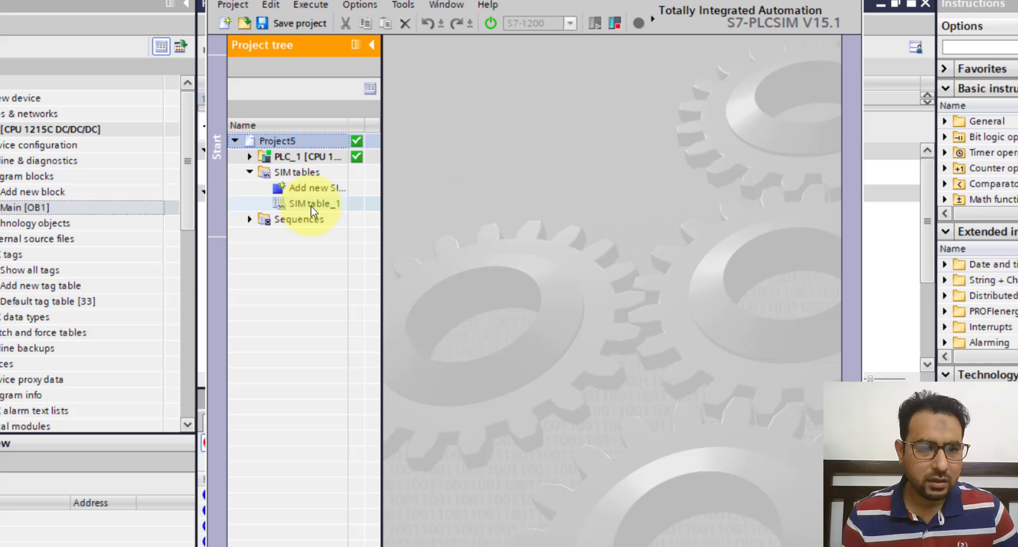
mouse_move(323, 212)
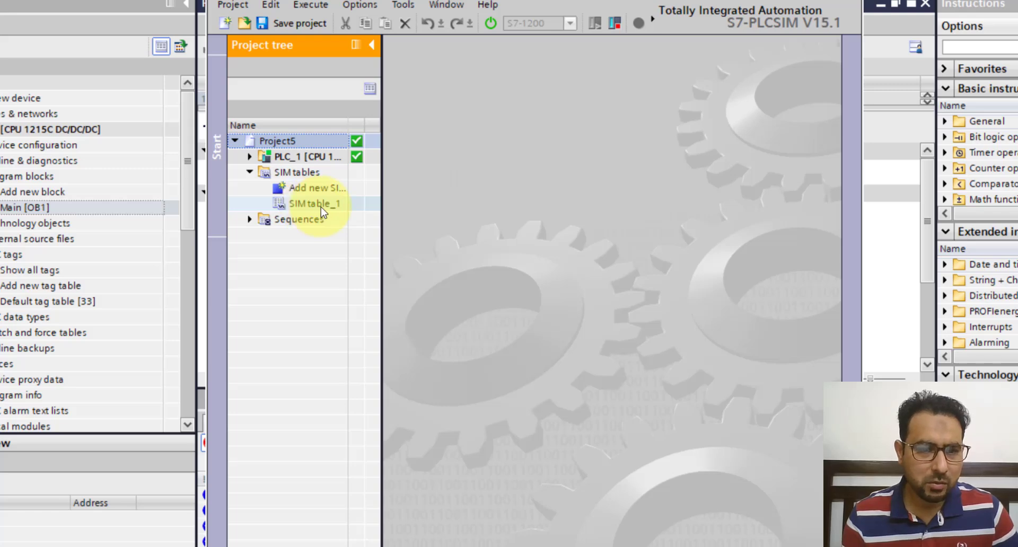
left_click(314, 203)
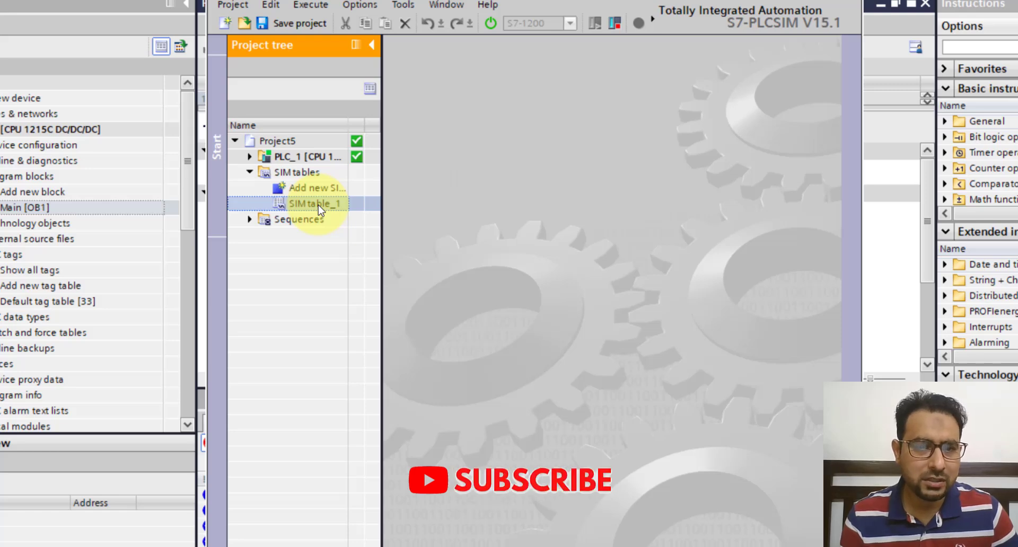
double_click(315, 203)
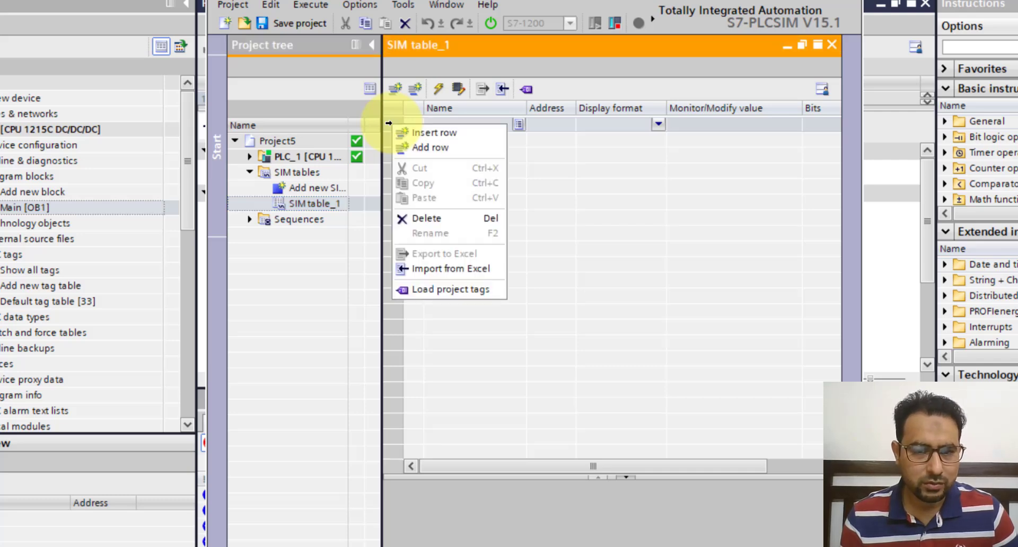
mouse_move(452, 289)
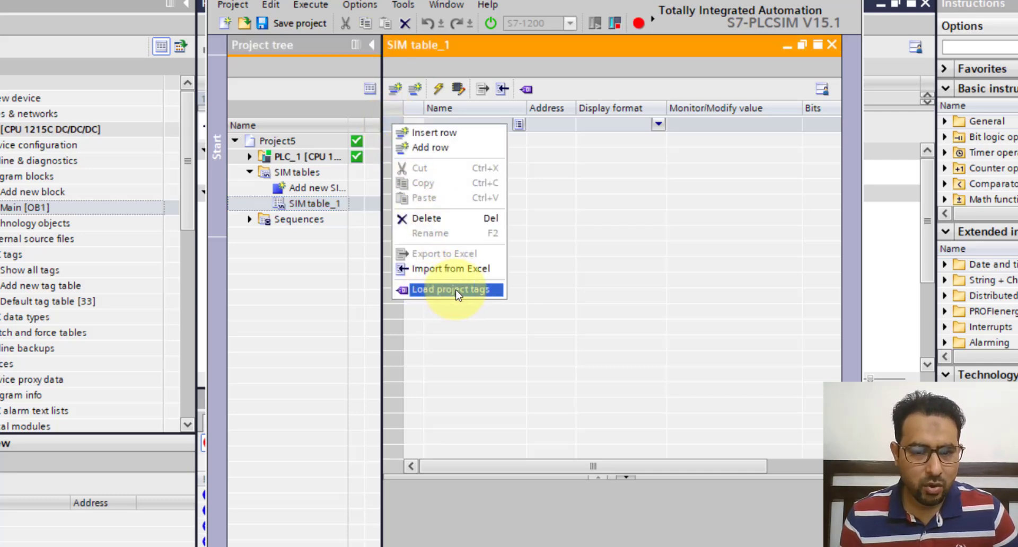
mouse_move(473, 293)
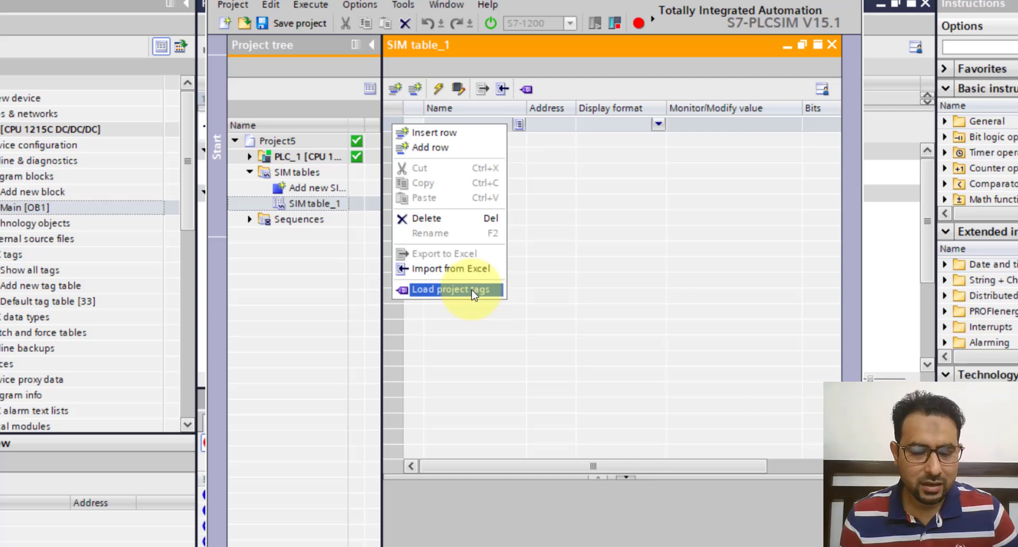
mouse_move(445, 290)
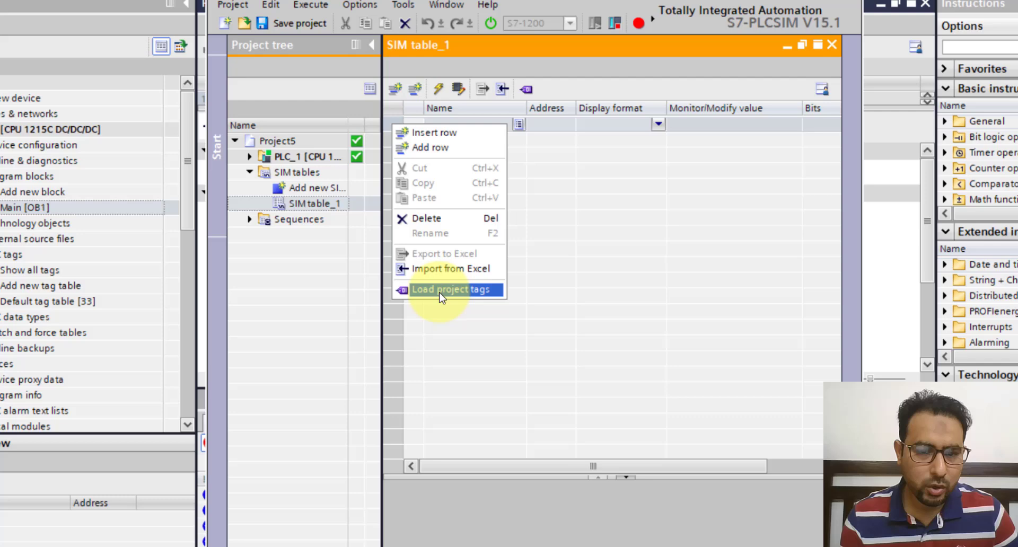
left_click(448, 290)
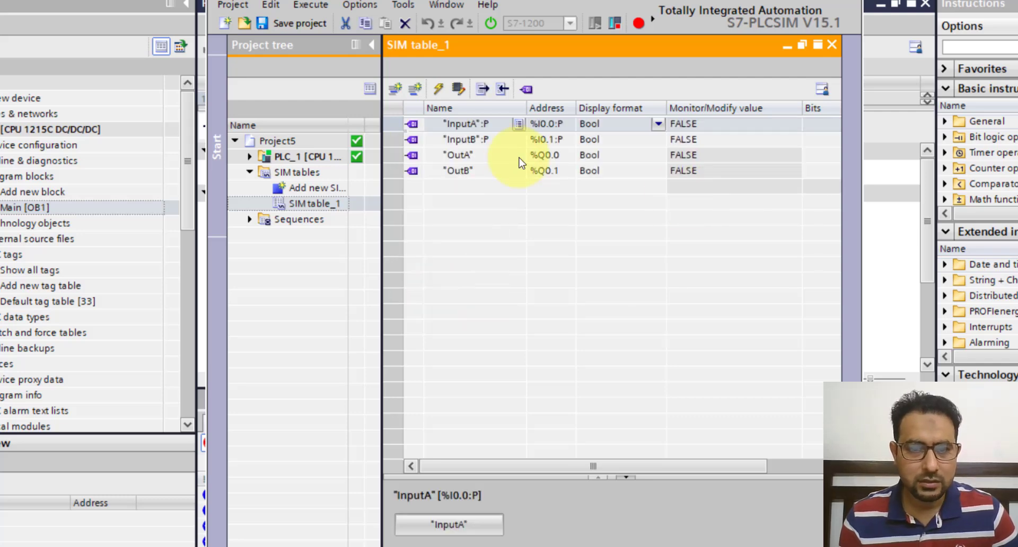
mouse_move(489, 182)
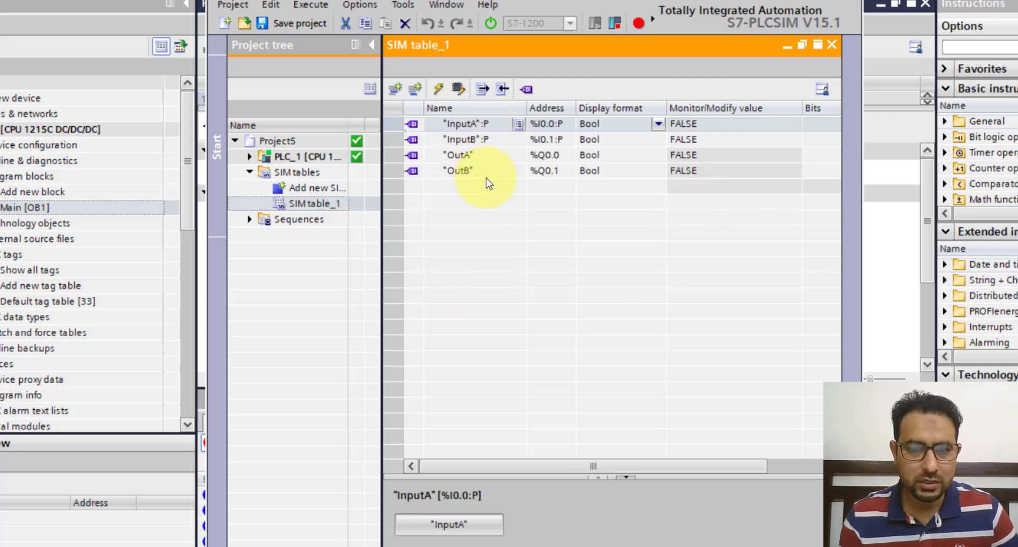
Go from the PLCSIM SIM table back to the Main [OB1] ladder editor.
left_click(457, 170)
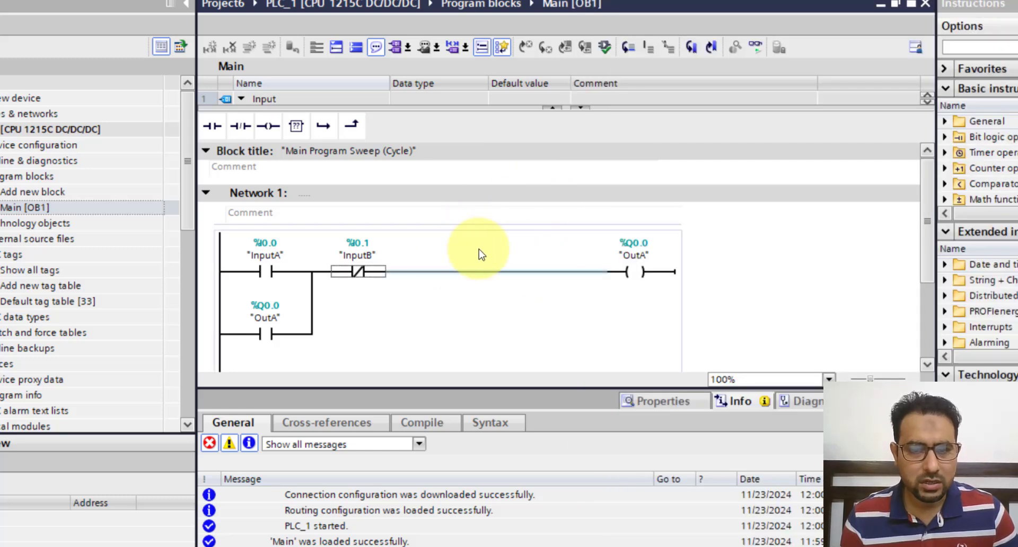
mouse_move(562, 271)
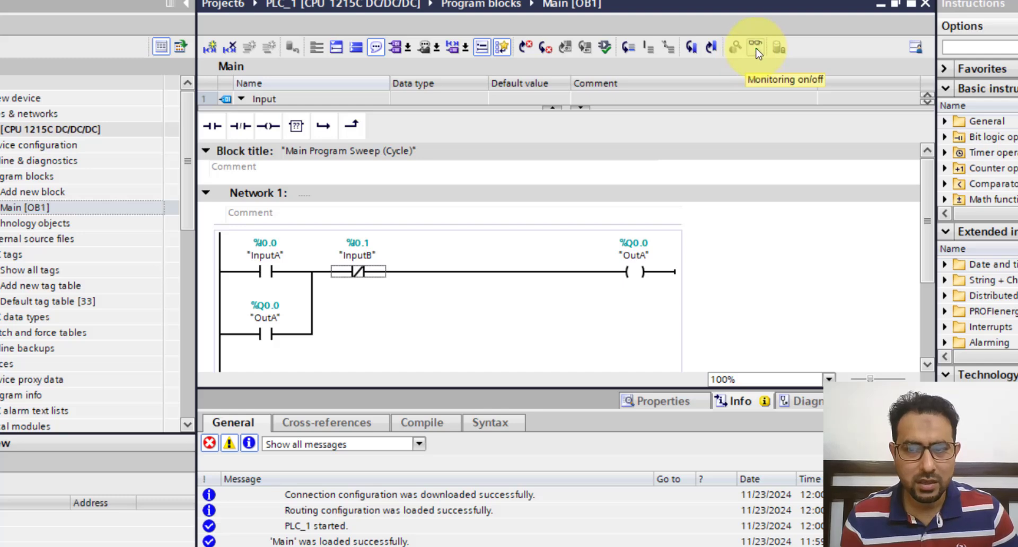
Turn on online monitoring of the Main [OB1] latching rung.
left_click(755, 46)
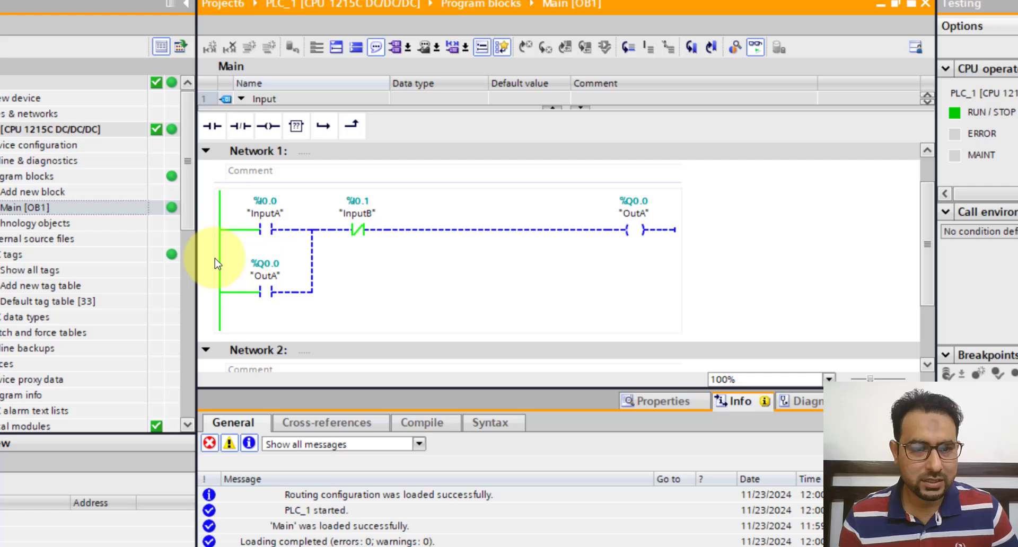
mouse_move(393, 242)
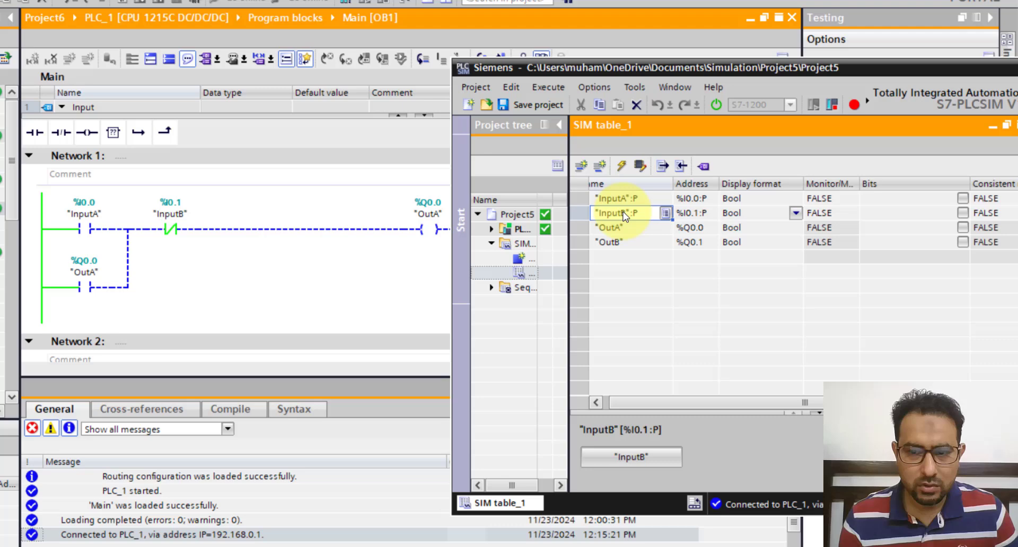
Toggle InputA on and off in the SIM table, leaving OutA latched TRUE.
left_click(617, 198)
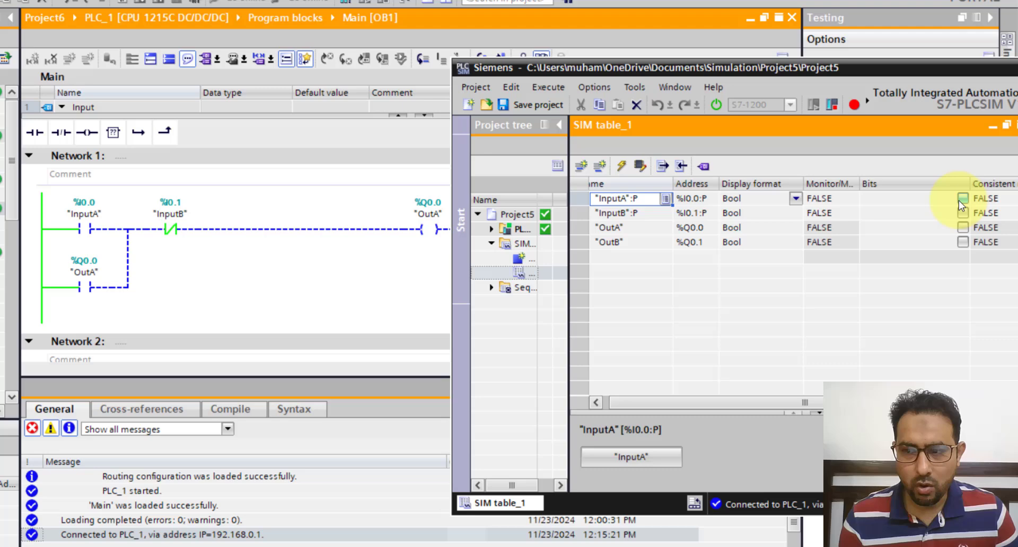
left_click(963, 198)
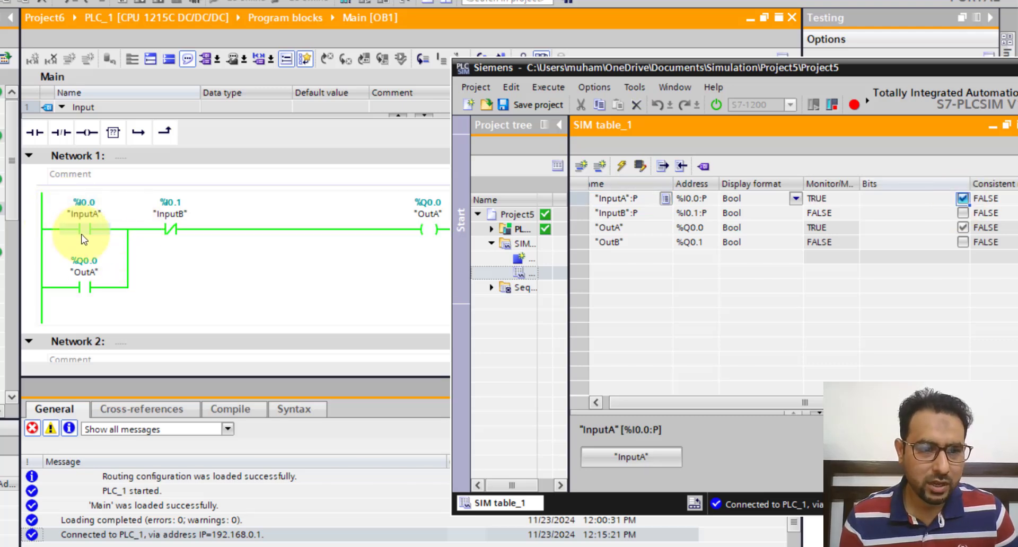
mouse_move(272, 234)
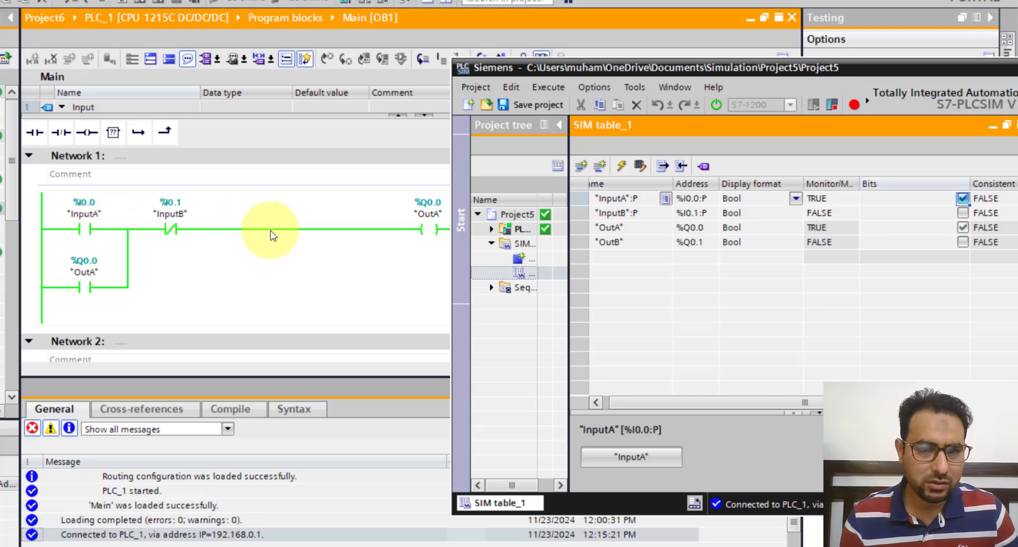
mouse_move(429, 221)
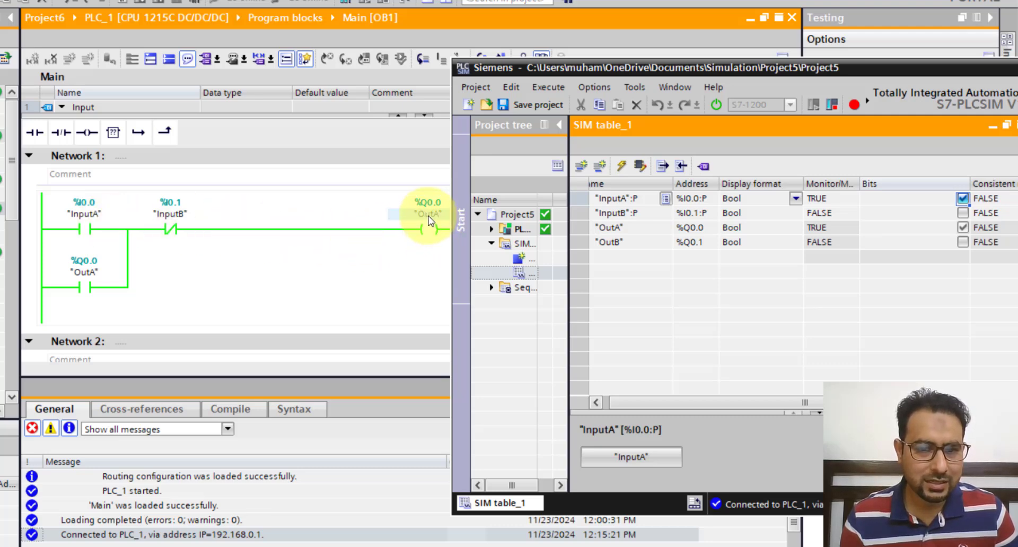
mouse_move(94, 292)
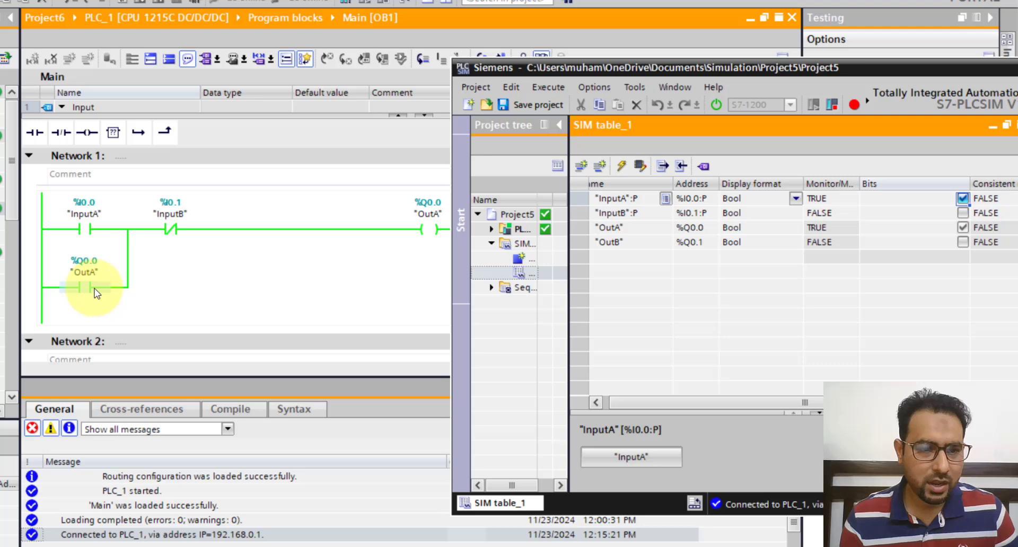
mouse_move(509, 159)
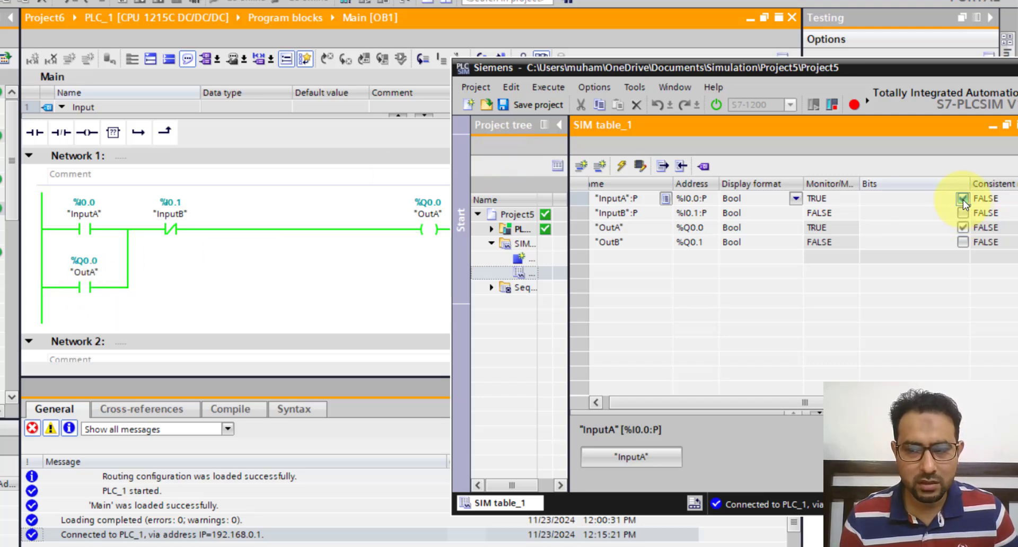
left_click(963, 199)
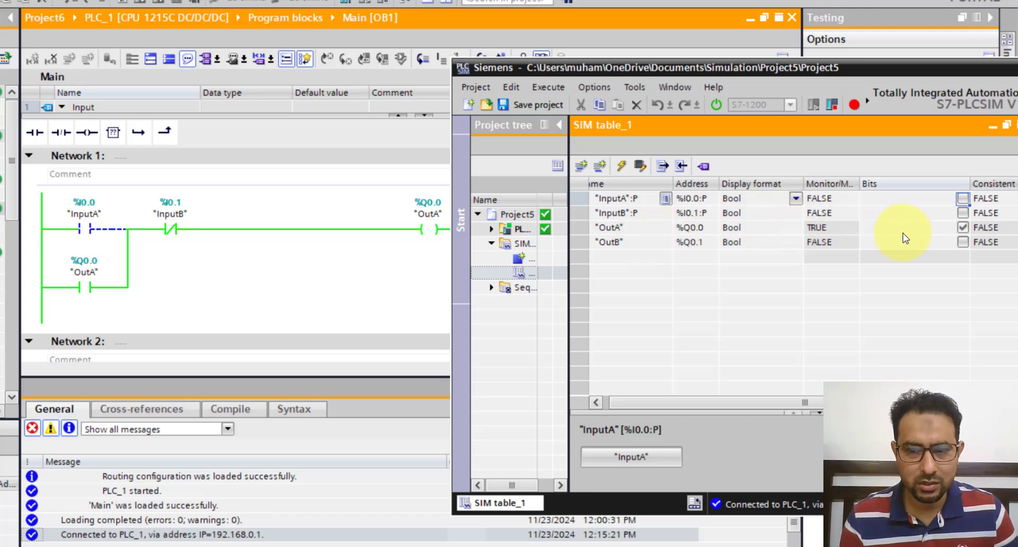
mouse_move(963, 217)
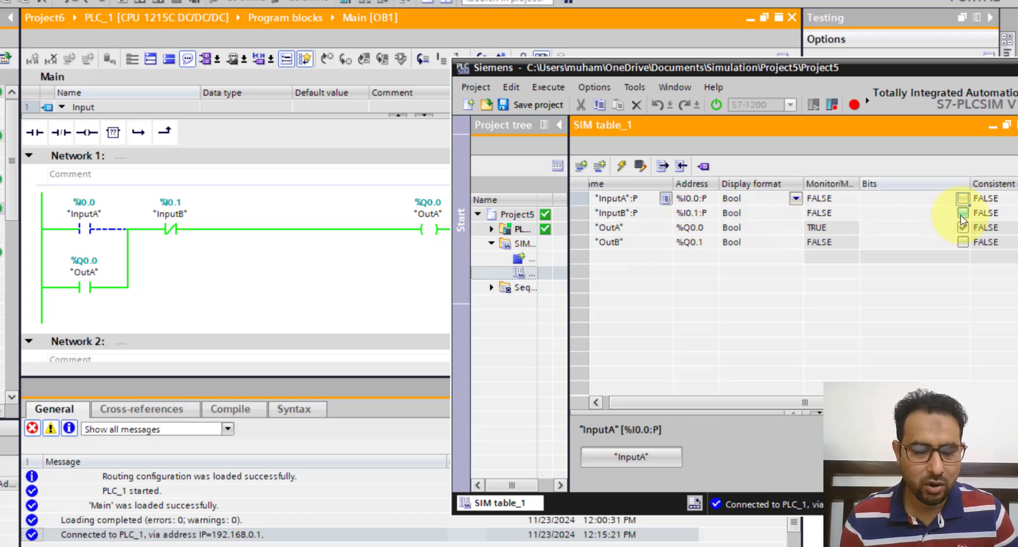
Toggle InputB to drop OutA, relatch with InputA, then set InputB on so OutA ends FALSE.
left_click(962, 213)
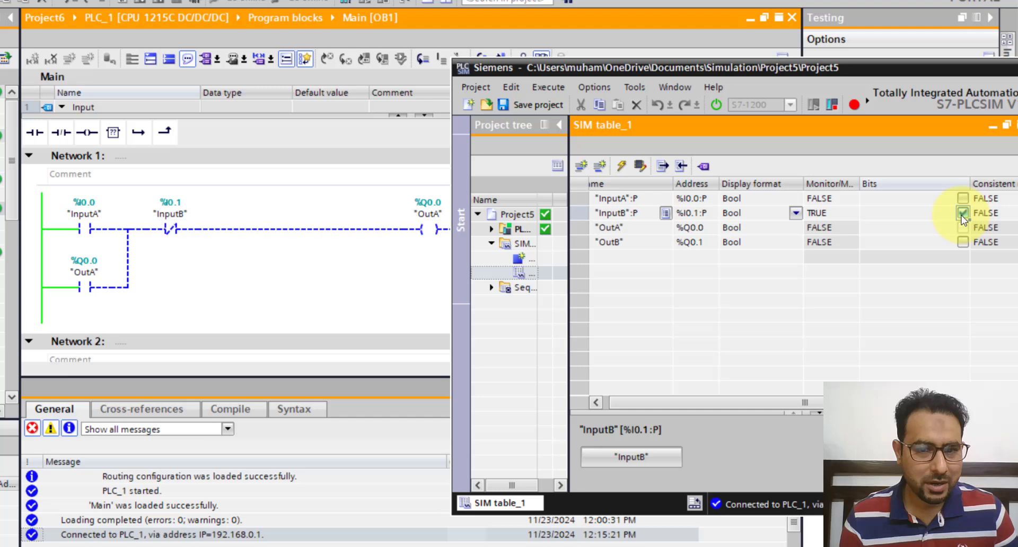
left_click(963, 212)
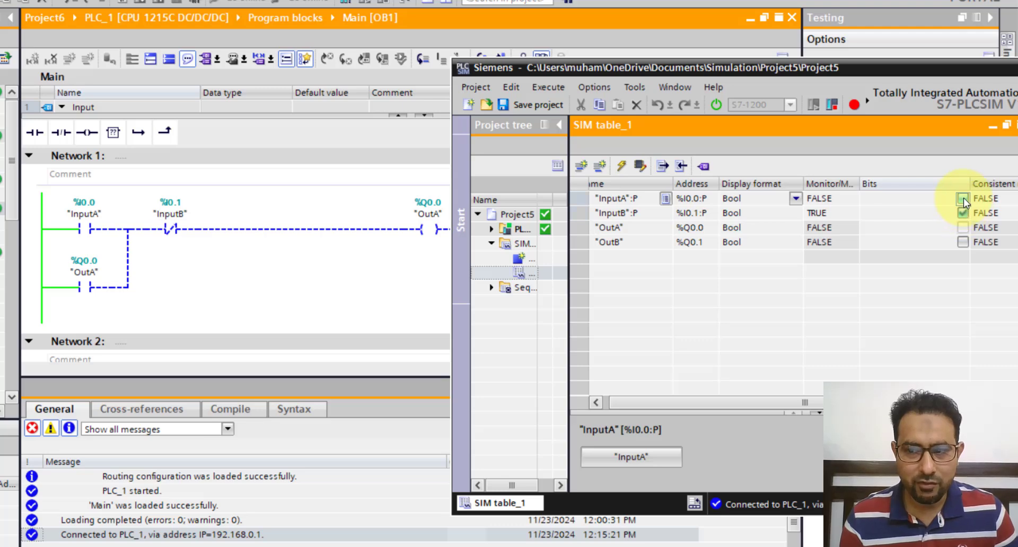
left_click(963, 197)
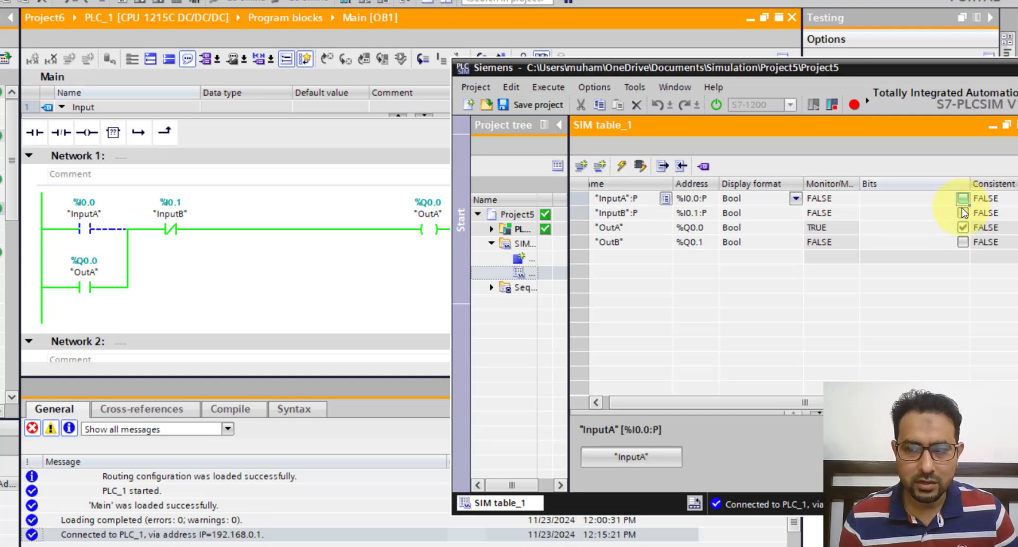
left_click(963, 213)
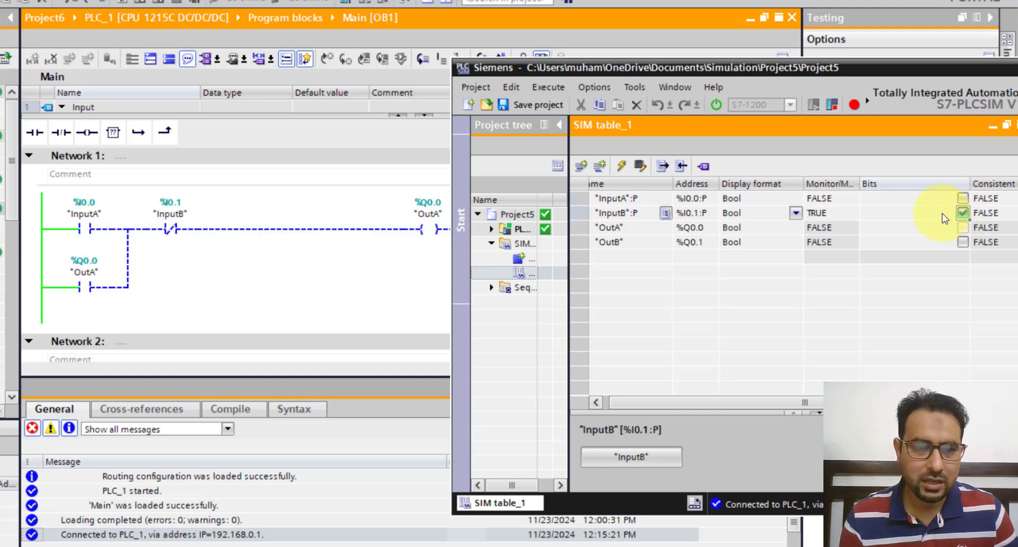